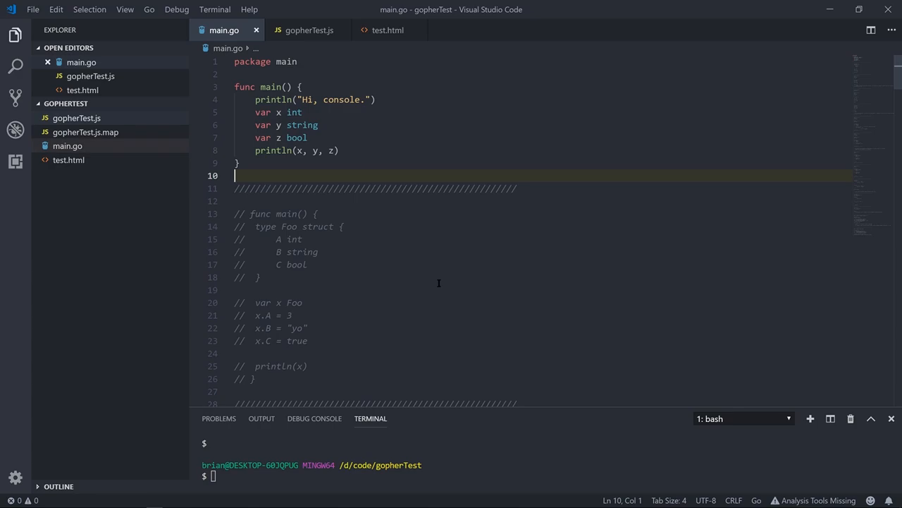
View gopherTest.js and its GopherJS runtime preamble at the top of the file.
click(305, 30)
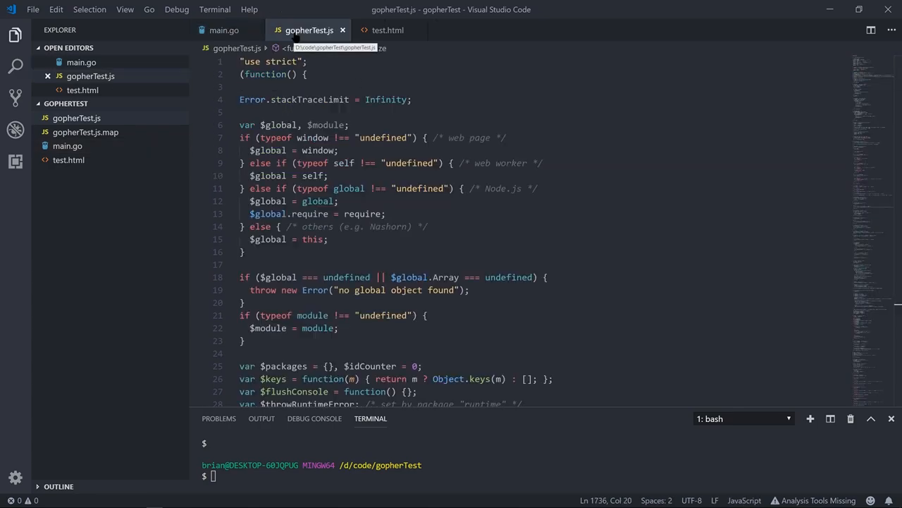
mouse_move(866, 70)
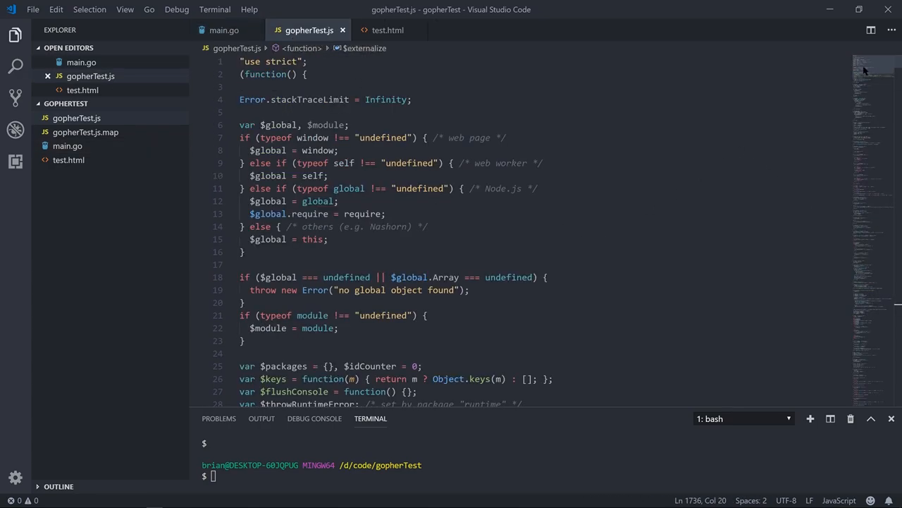
scroll(down, 3)
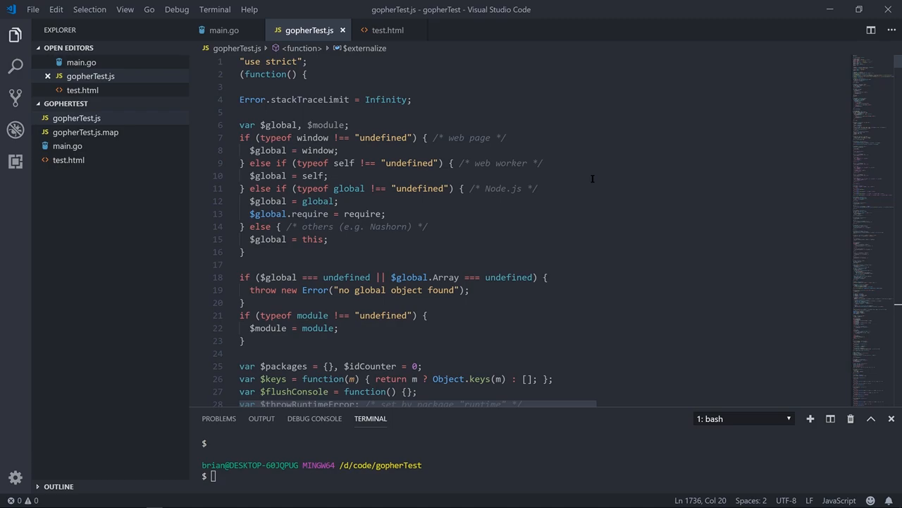
mouse_move(620, 172)
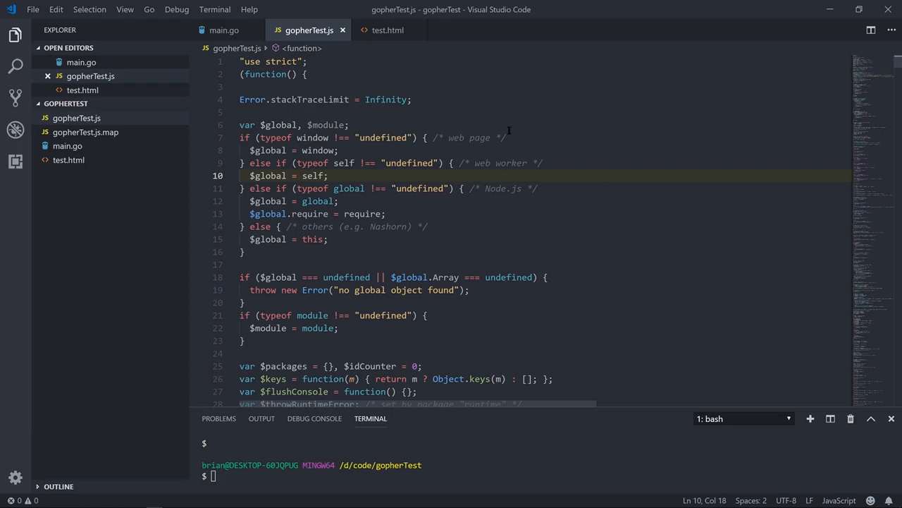
Reach the packages["main"] section where main logs "Hi, console." and x, y, z.
scroll(down, 3)
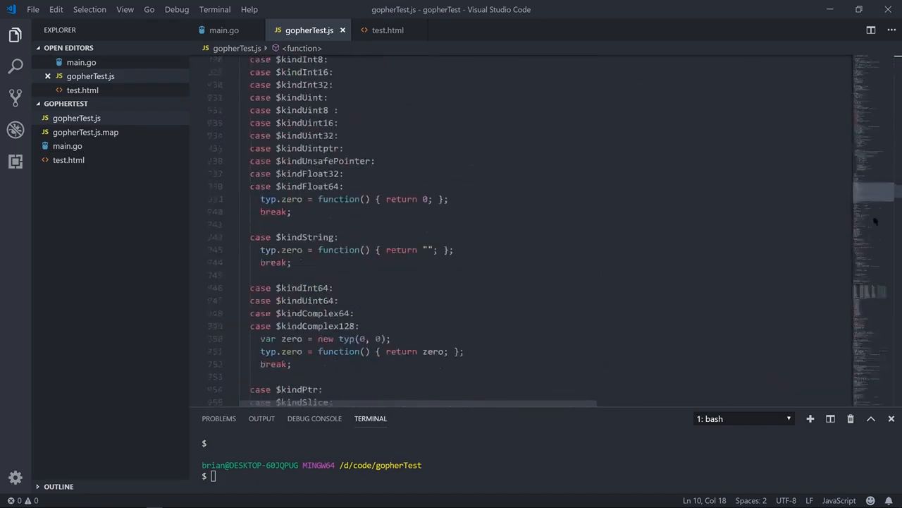
scroll(down, 3)
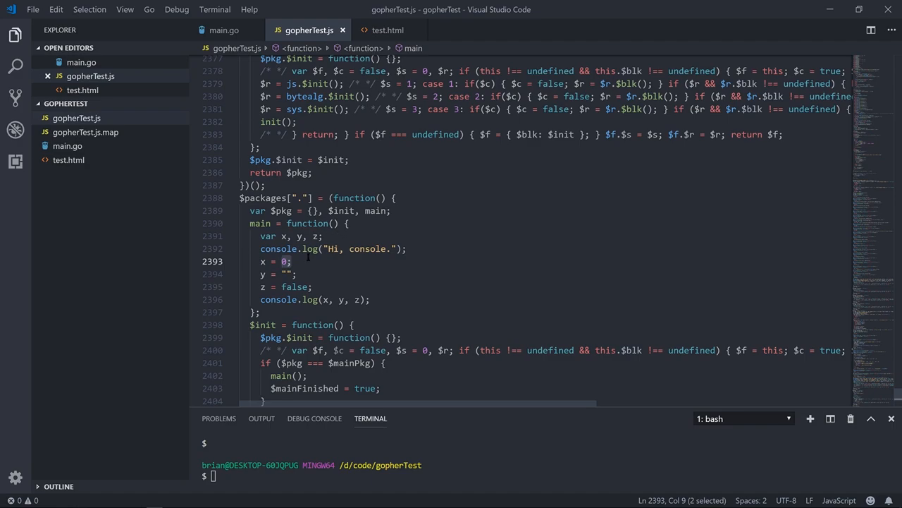
click(374, 249)
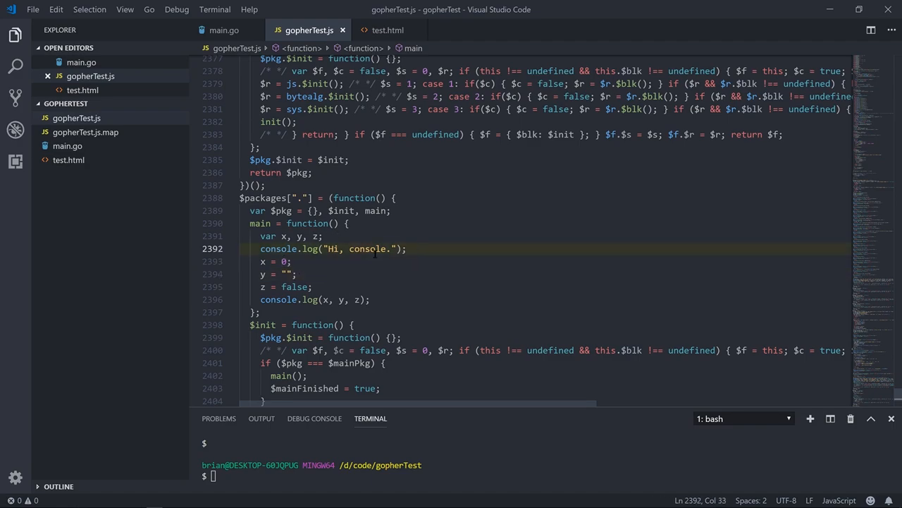
mouse_move(372, 260)
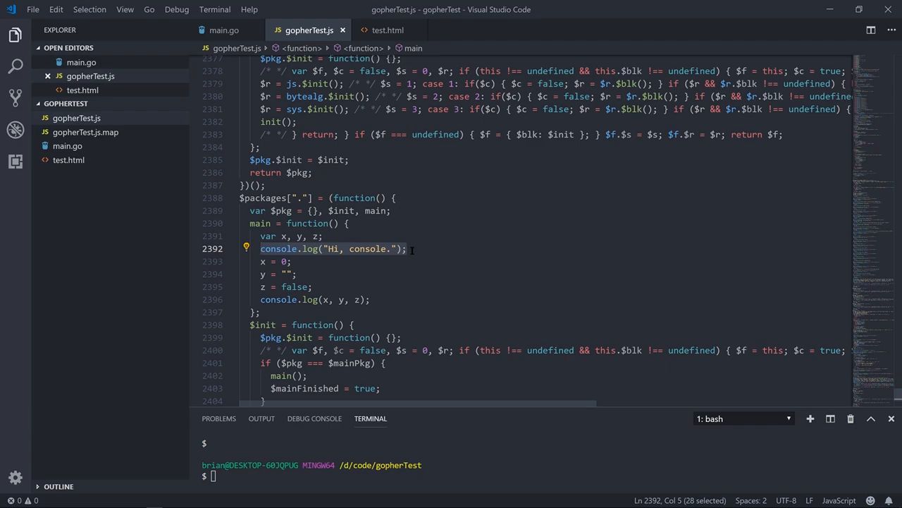
mouse_move(423, 248)
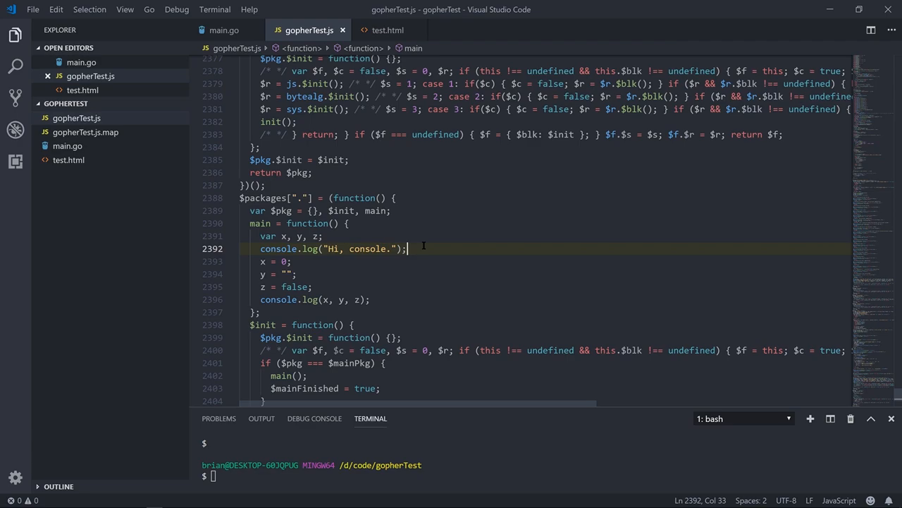
Rebuild the Foo struct example with gopherjs build and view the recompiled gopherTest.js.
click(215, 29)
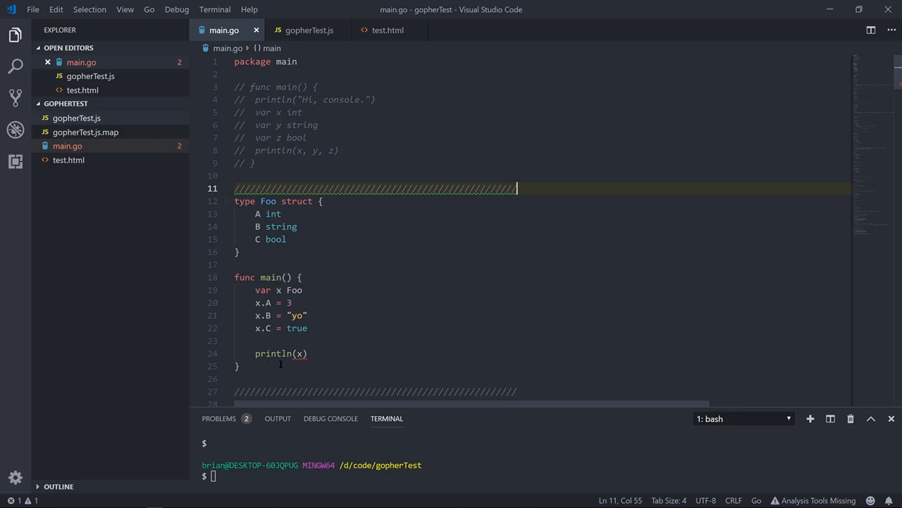
text(gopherjs build)
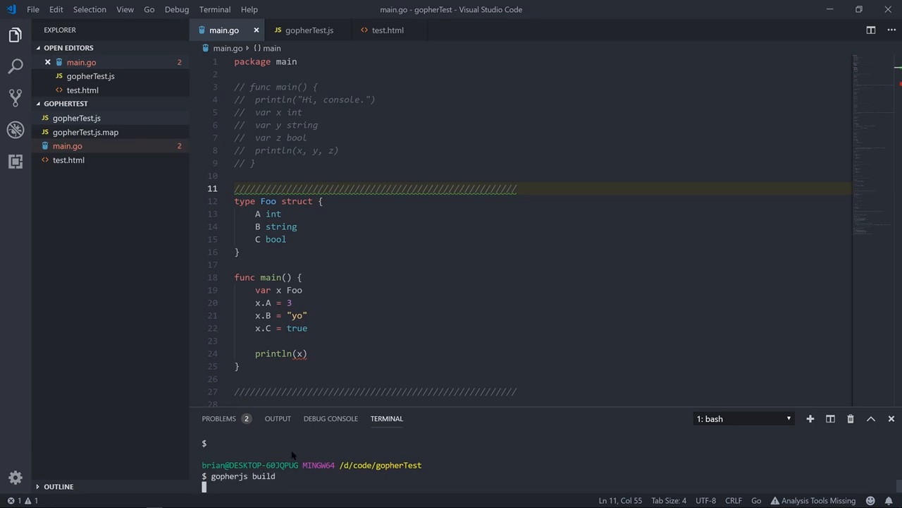
click(305, 29)
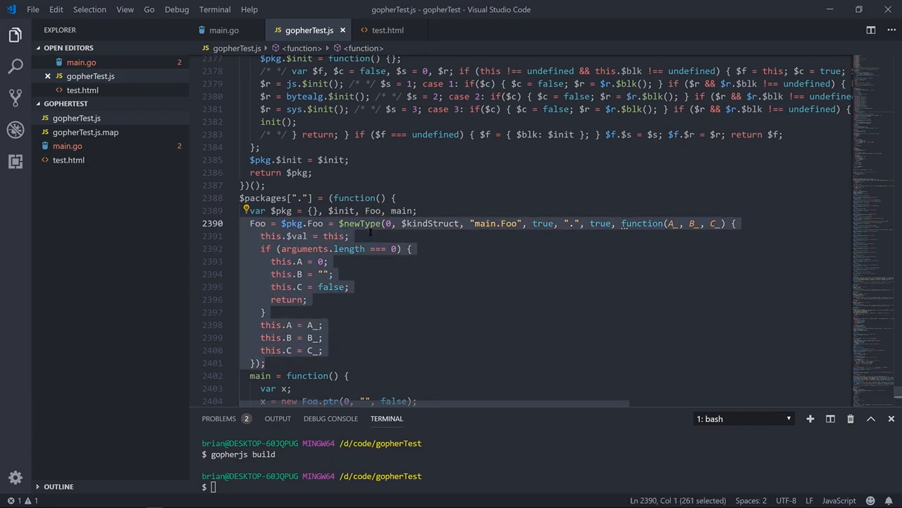
mouse_move(350, 223)
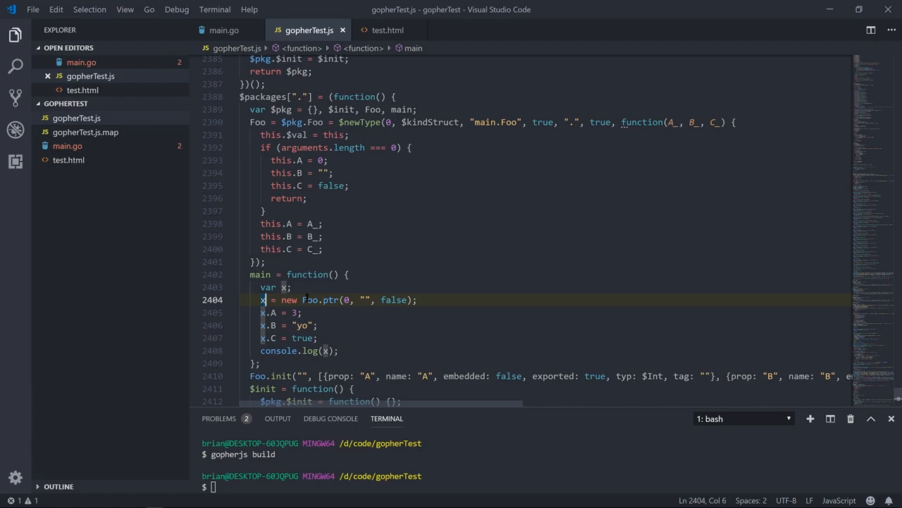
Select the new Foo.ptr(0, "", false) expression creating x in the compiled main.
click(291, 287)
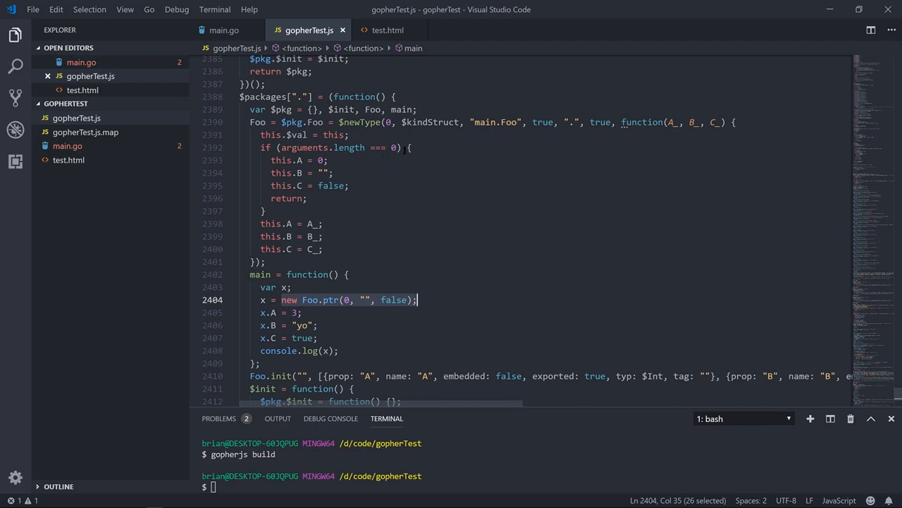
click(383, 30)
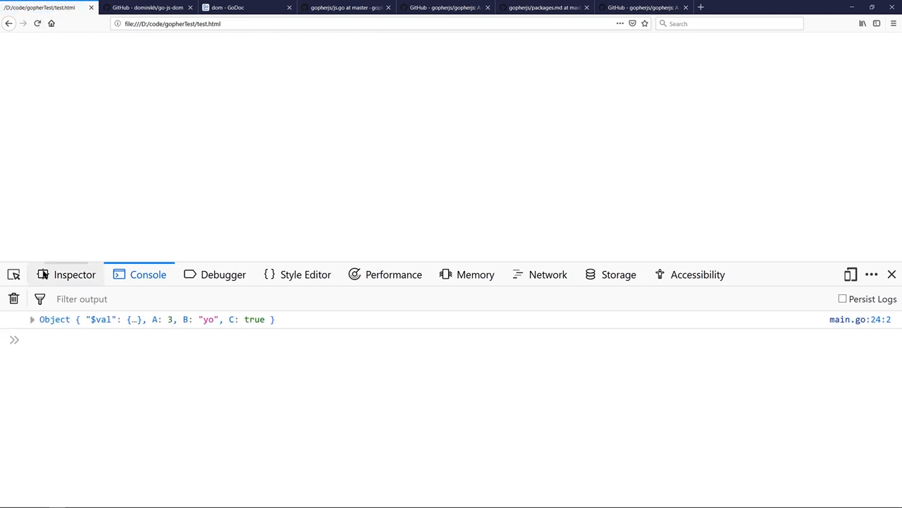
Expand the logged Foo object, its prototype and $val entries showing A 3, B "yo", C true.
click(31, 320)
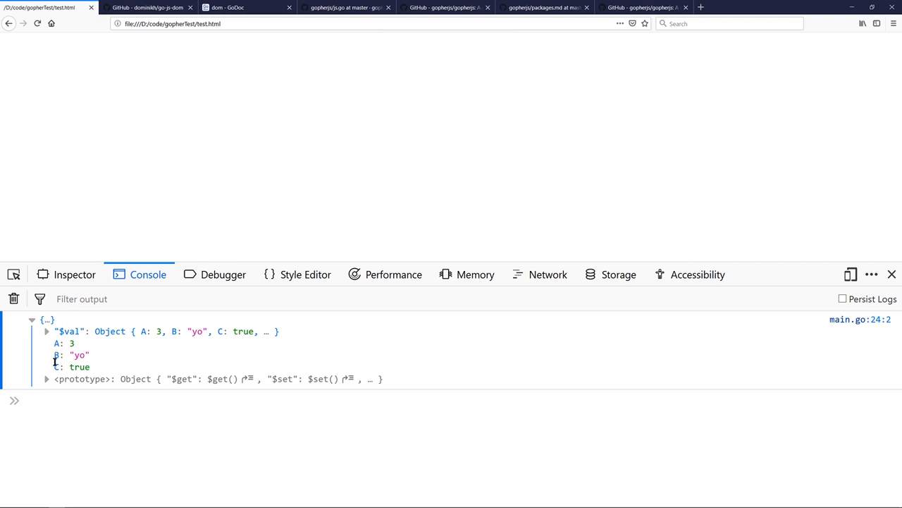
click(45, 378)
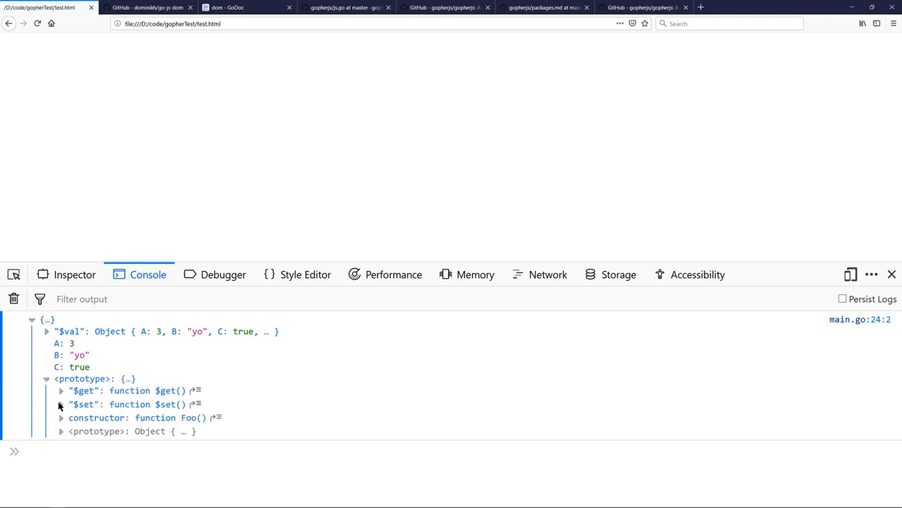
mouse_move(70, 403)
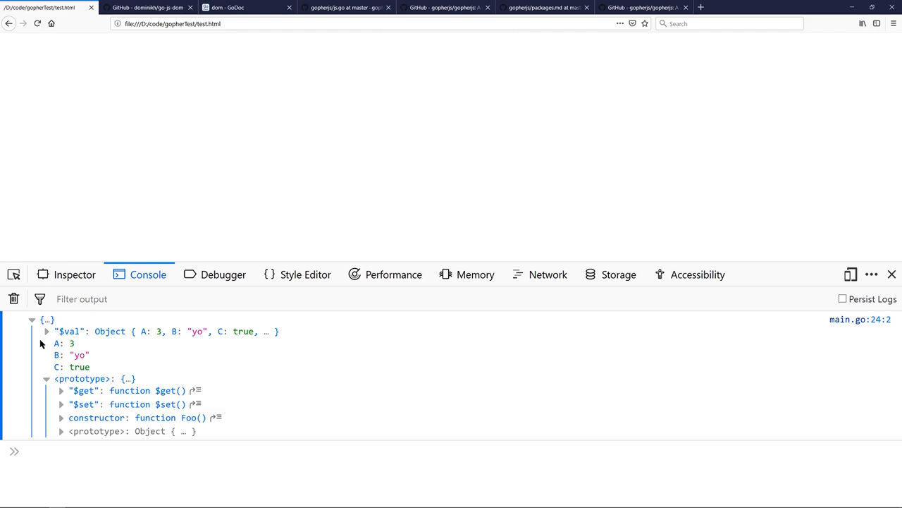
click(48, 333)
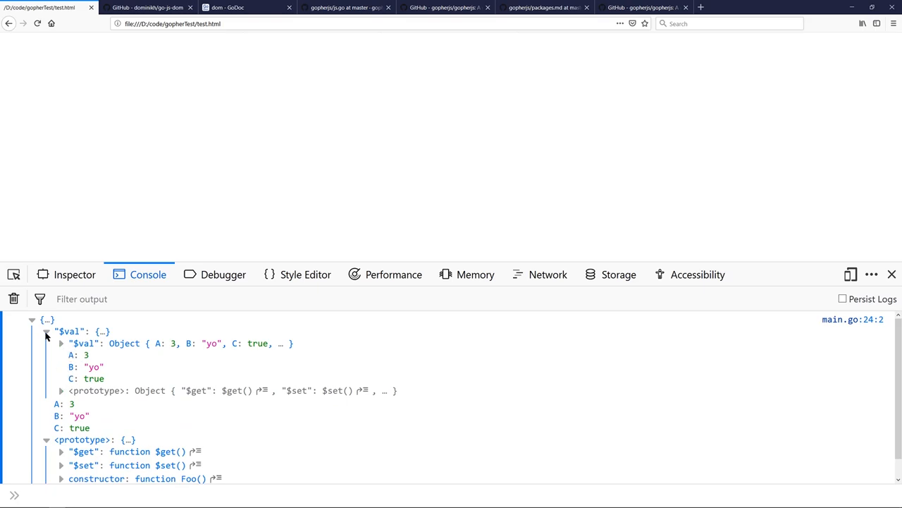
click(62, 344)
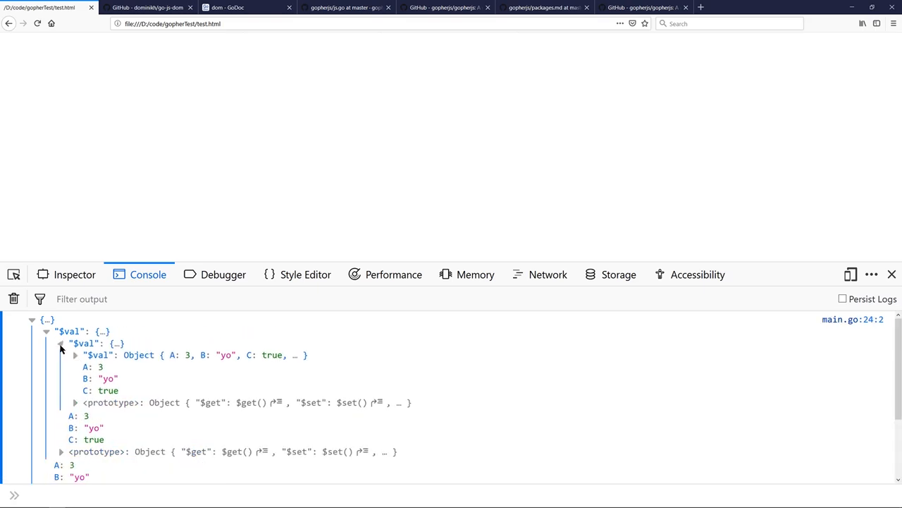
click(74, 355)
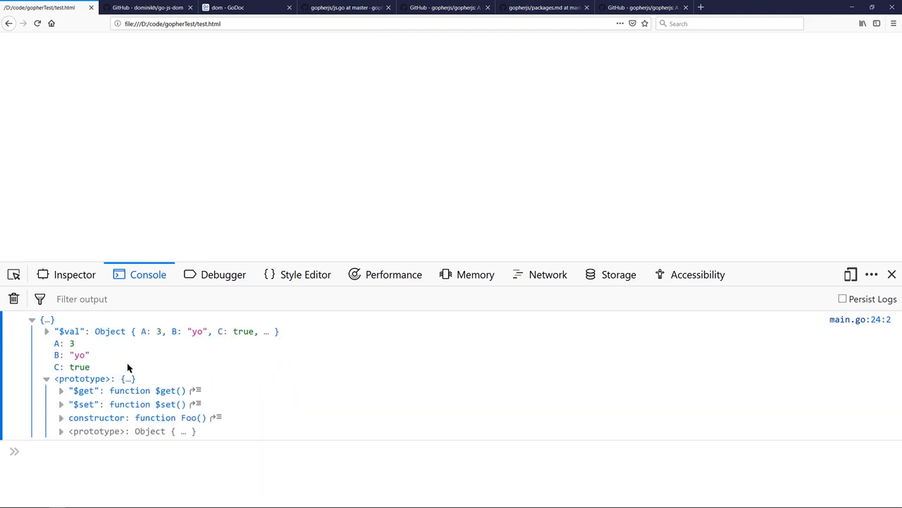
mouse_move(116, 319)
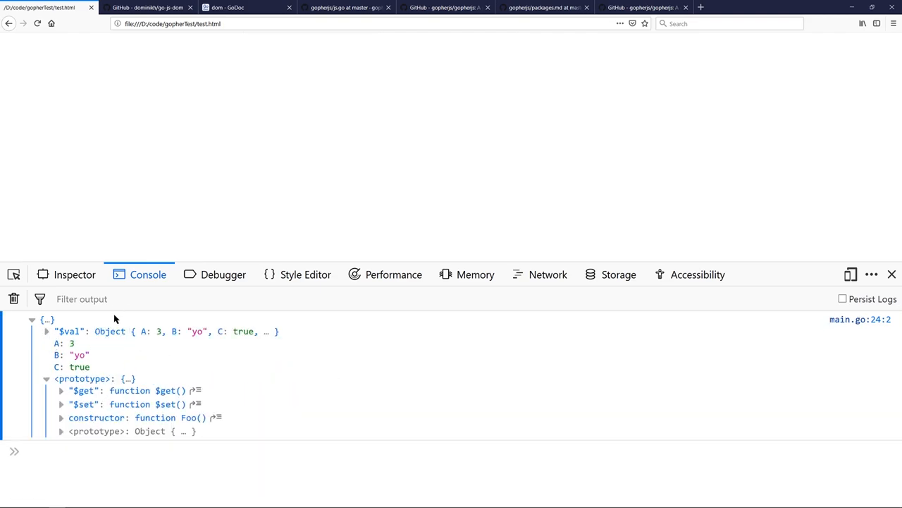
mouse_move(120, 360)
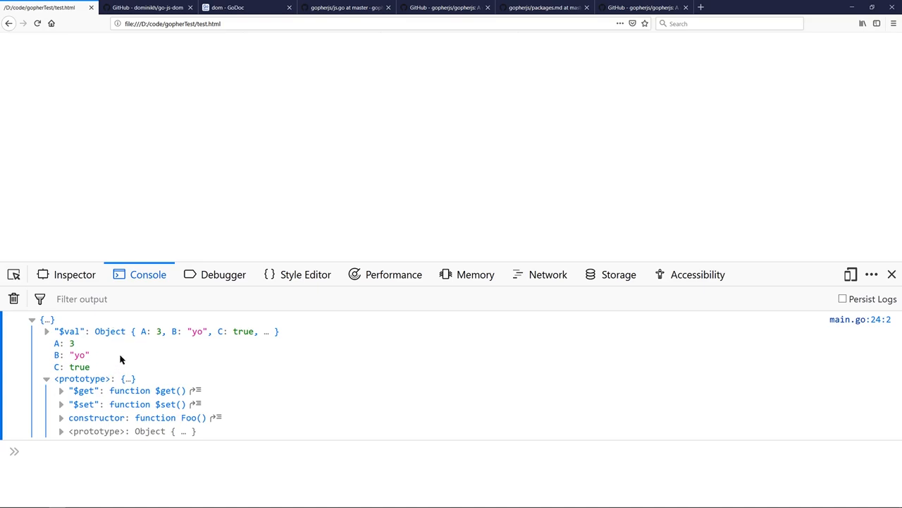
mouse_move(167, 343)
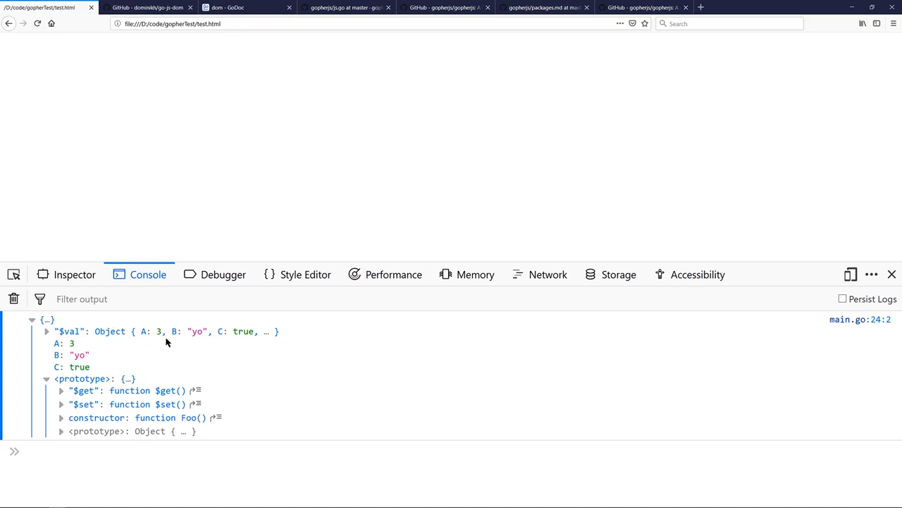
mouse_move(104, 347)
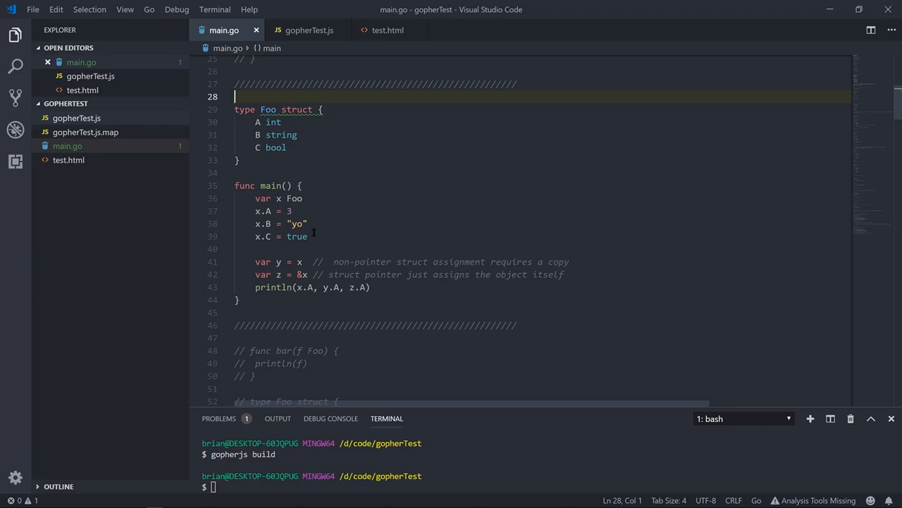
mouse_move(265, 254)
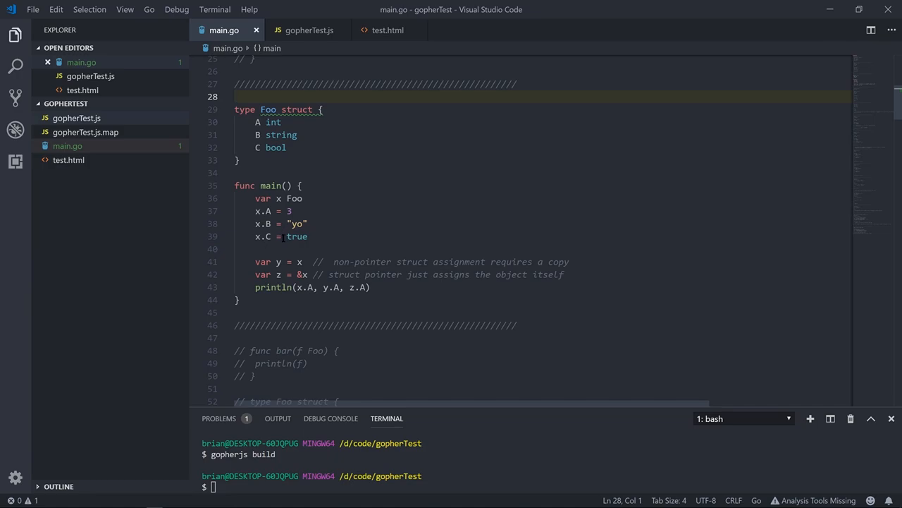
Highlight x.C = true in main.go, then select the z = x pointer assignment beside $clone(x, Foo).
drag(313, 260, 519, 261)
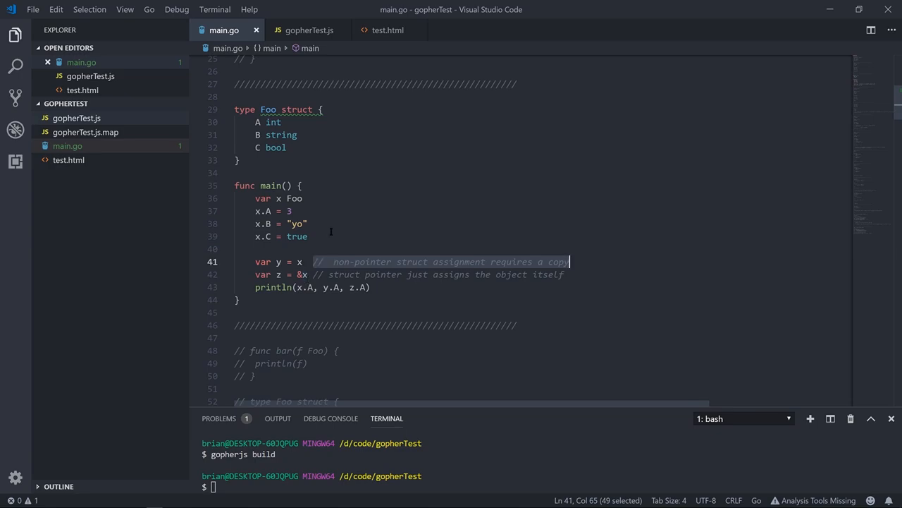
click(308, 29)
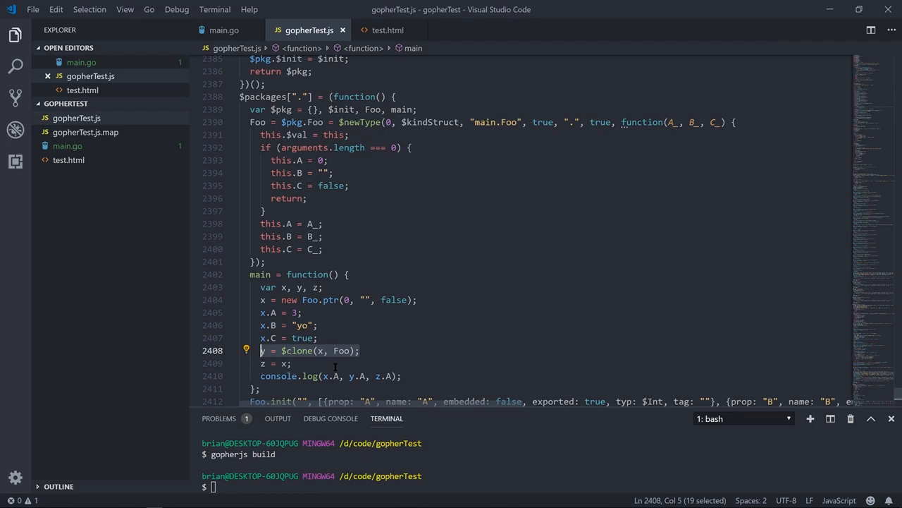
click(296, 364)
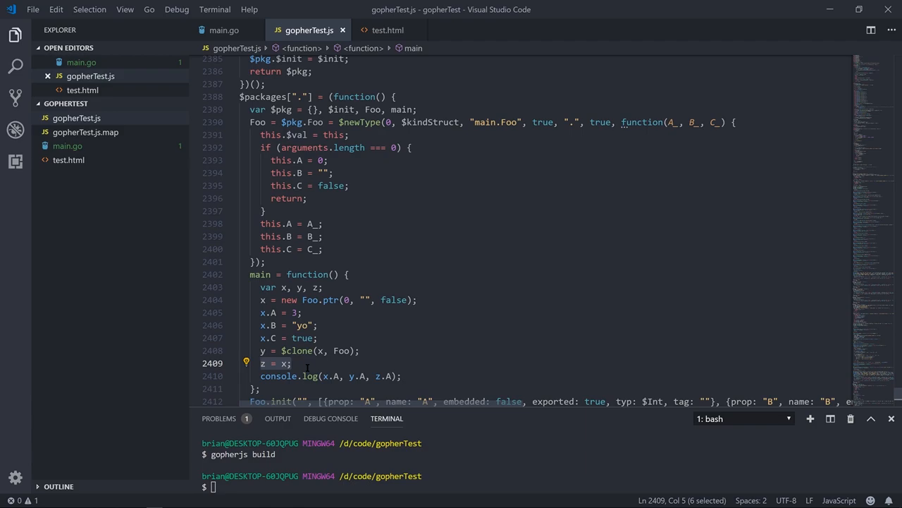
Select bar(x) in main.go and inspect the compiled bar($clone(x, Foo)) call.
click(223, 30)
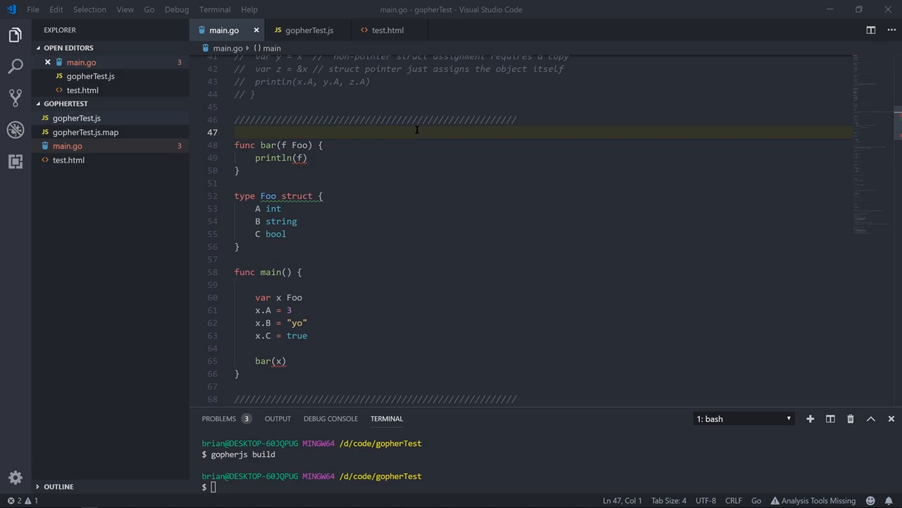
drag(254, 296, 307, 336)
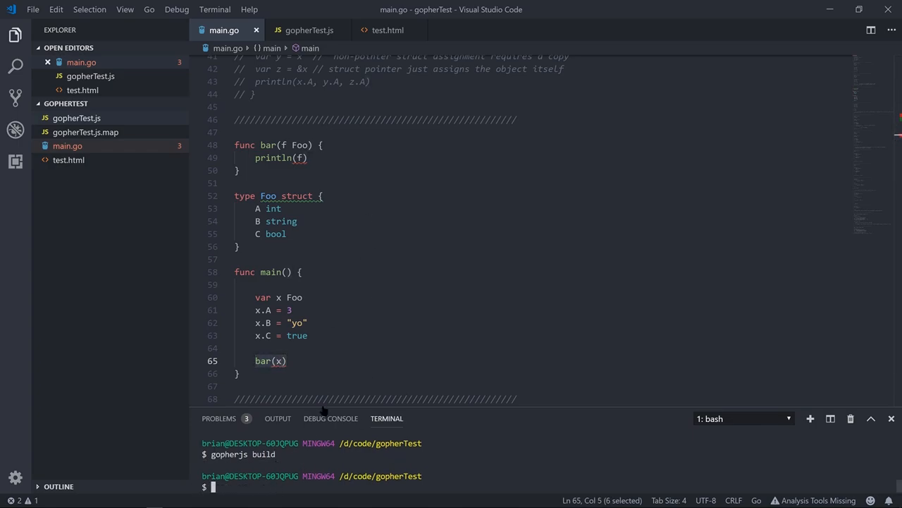
click(309, 31)
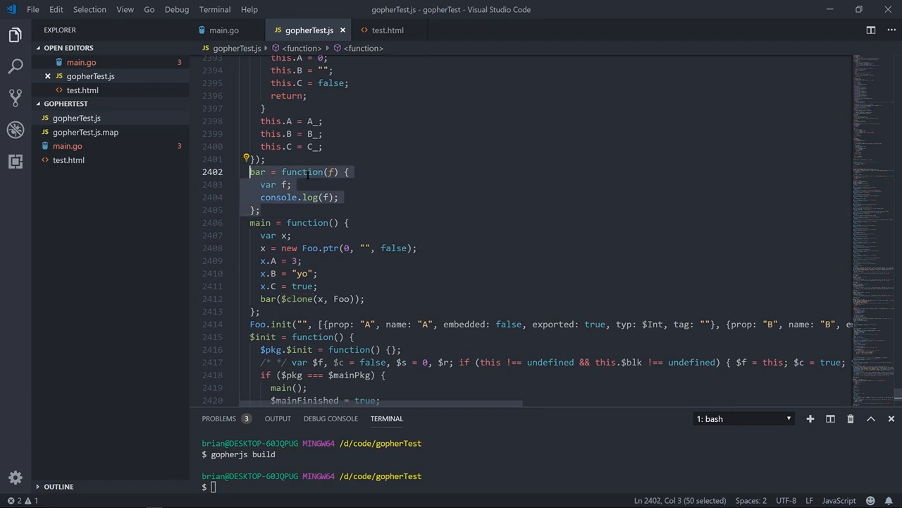
mouse_move(332, 172)
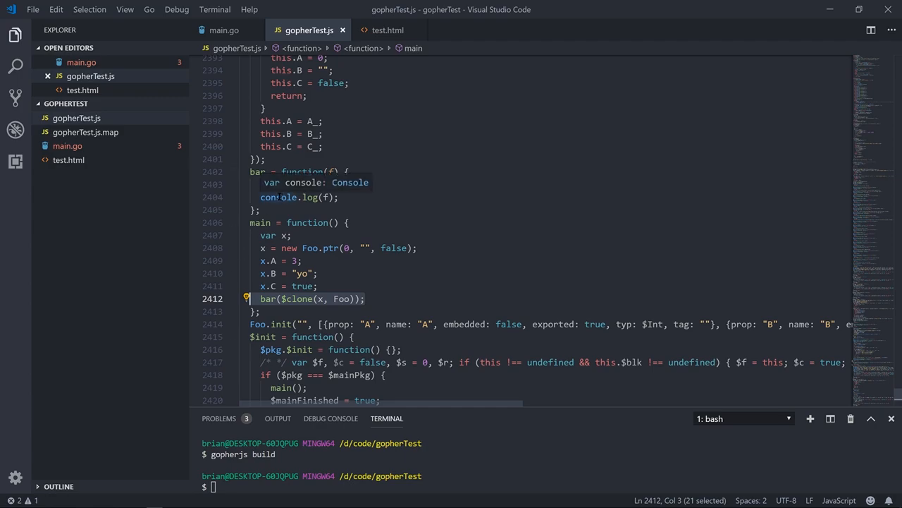
Inspect the int pointer example compiled as cached ptrType lines and the a$24ptr variable.
click(223, 30)
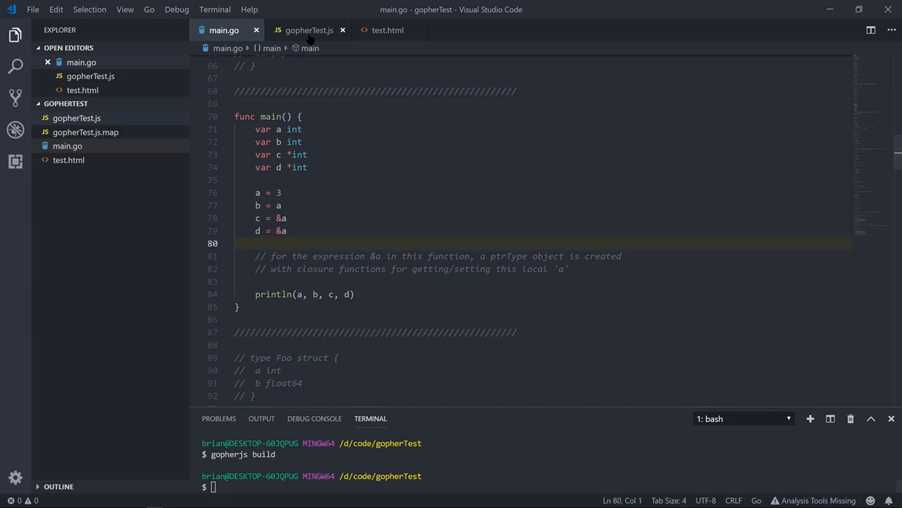
click(309, 29)
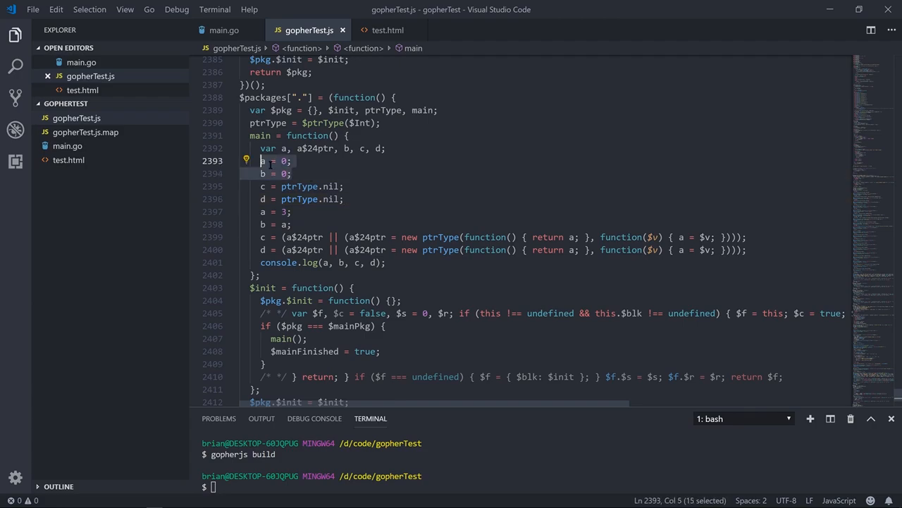
click(358, 200)
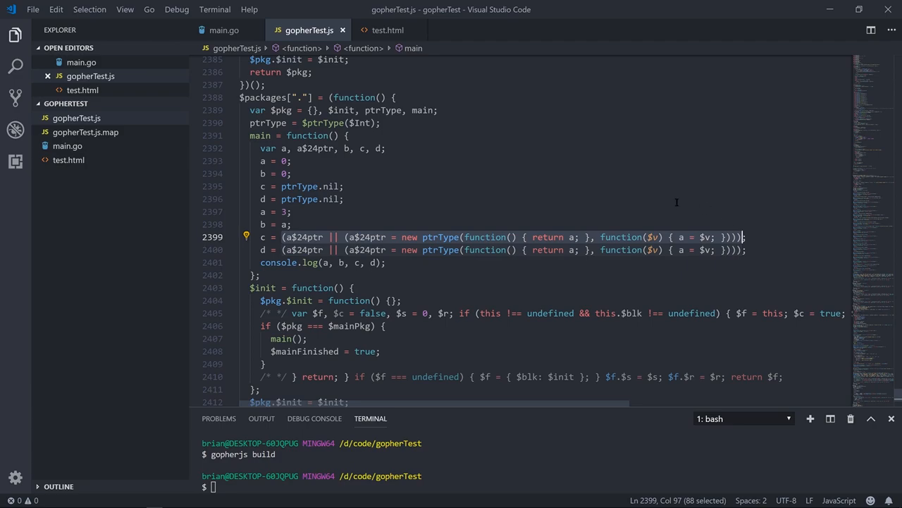
mouse_move(425, 198)
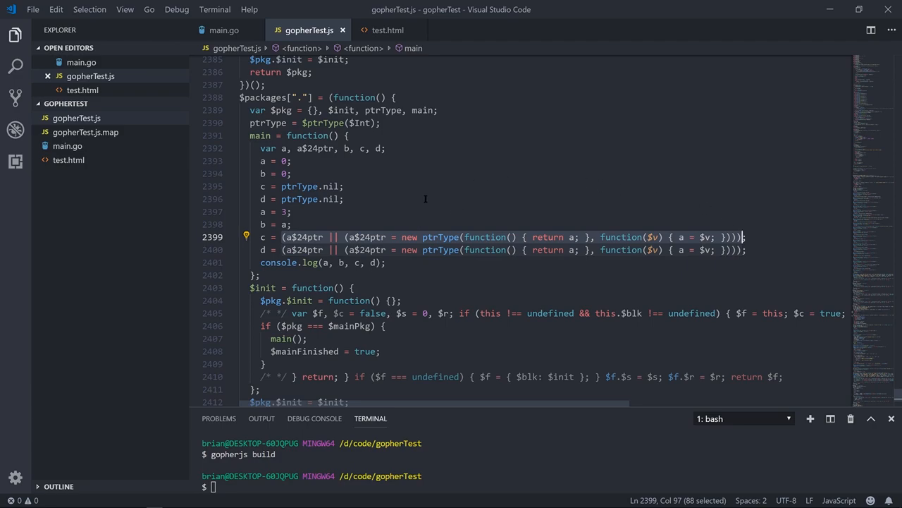
mouse_move(449, 237)
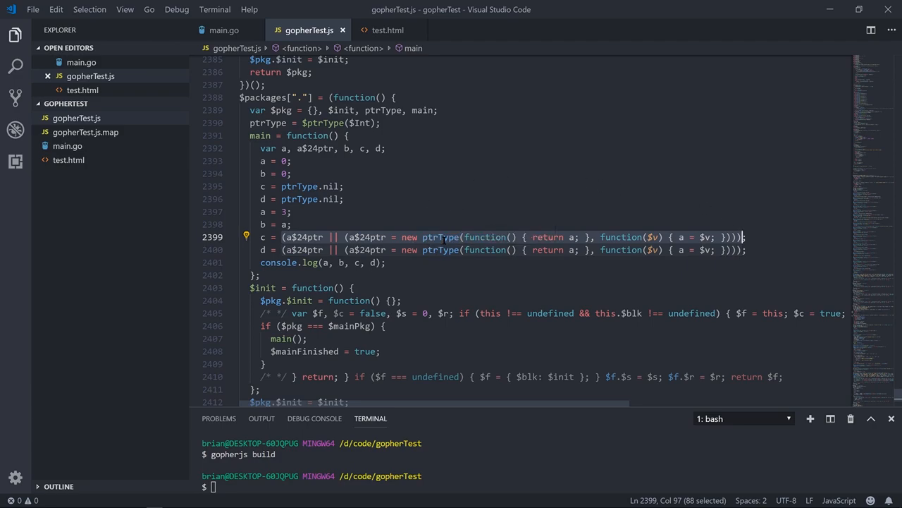
mouse_move(440, 237)
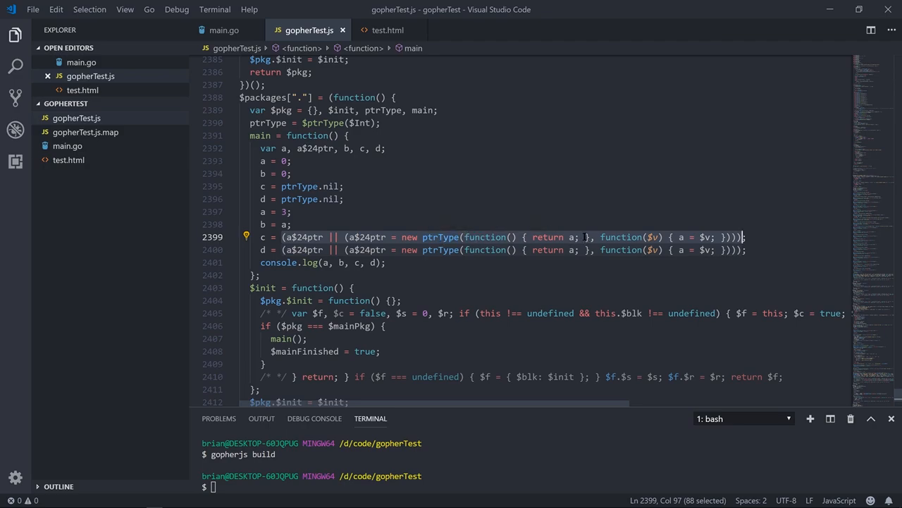
mouse_move(540, 237)
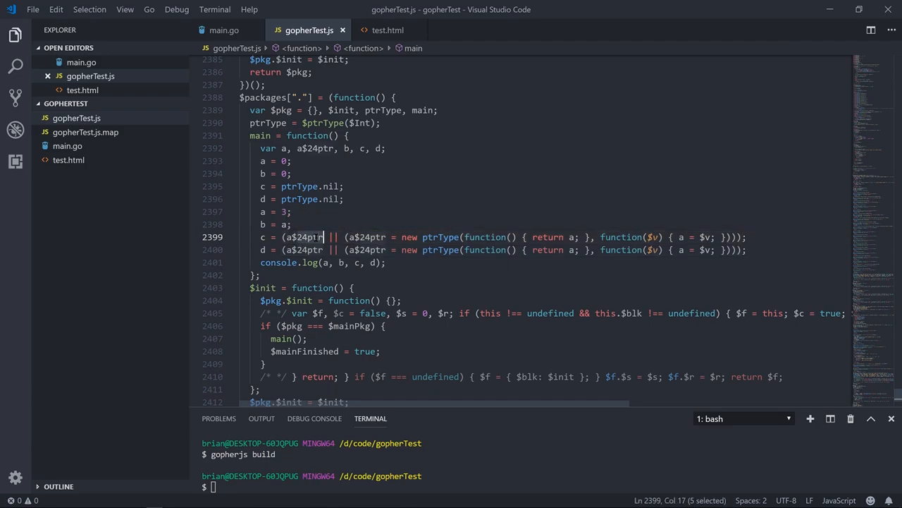
double_click(309, 149)
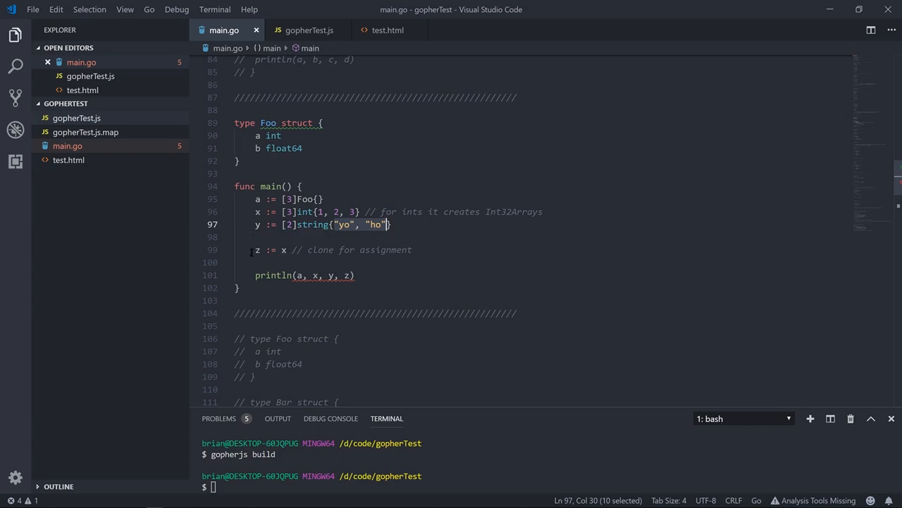
Review the array example in main.go and inspect the compiled arrayType and $toNativeArray code.
click(297, 237)
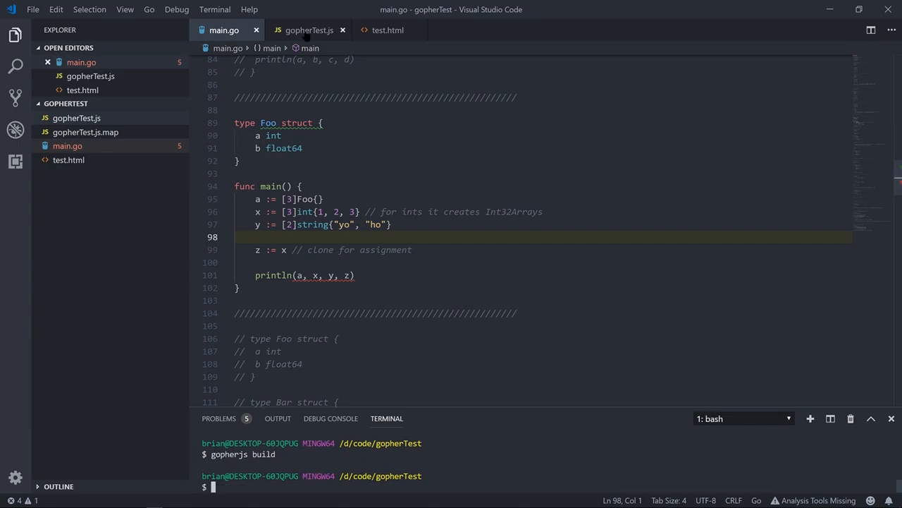
click(309, 30)
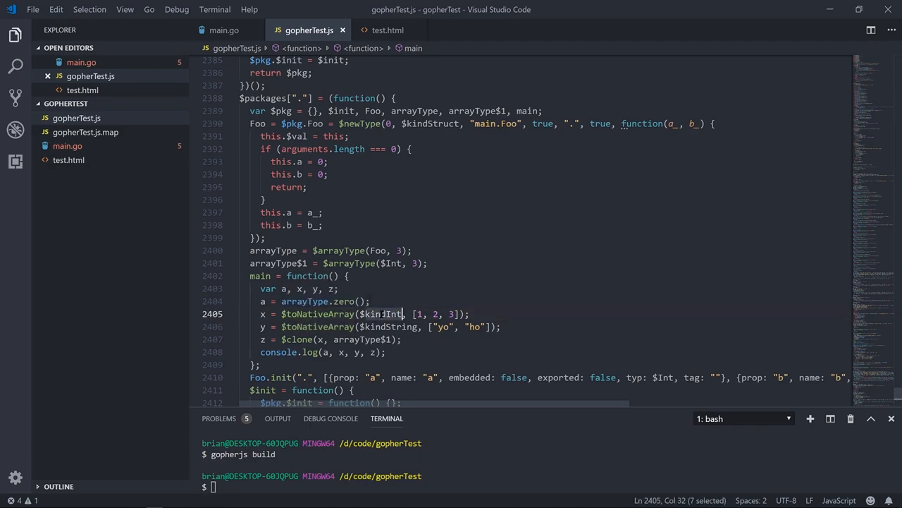
mouse_move(383, 251)
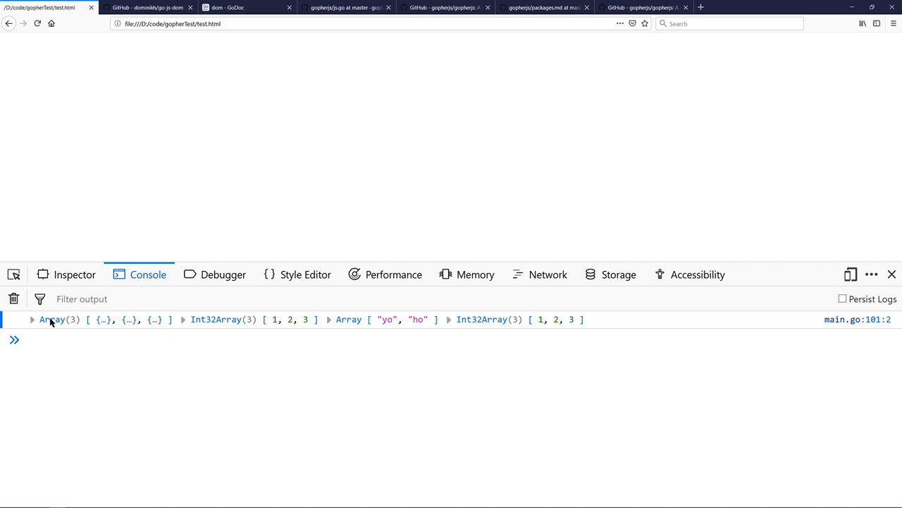
Expand the logged Foo array and the Int32Array 1, 2, 3 to show their elements.
click(31, 321)
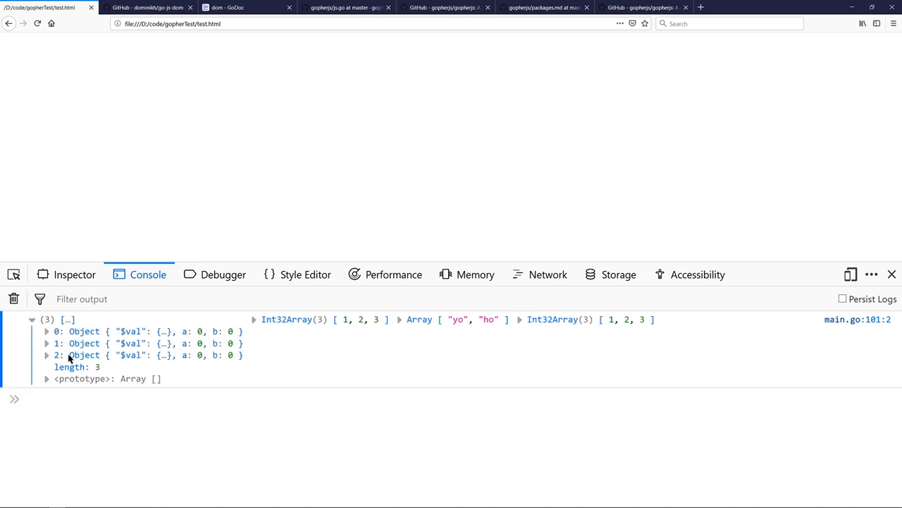
mouse_move(69, 344)
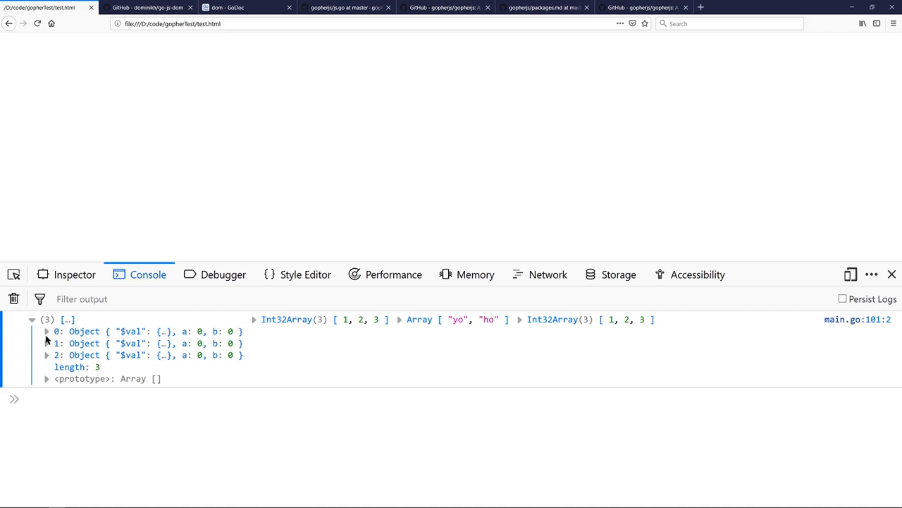
mouse_move(88, 355)
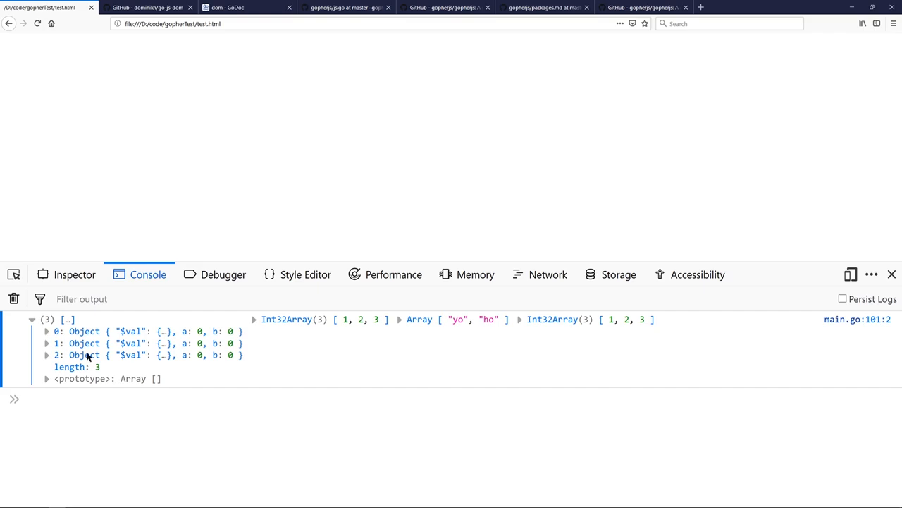
click(255, 318)
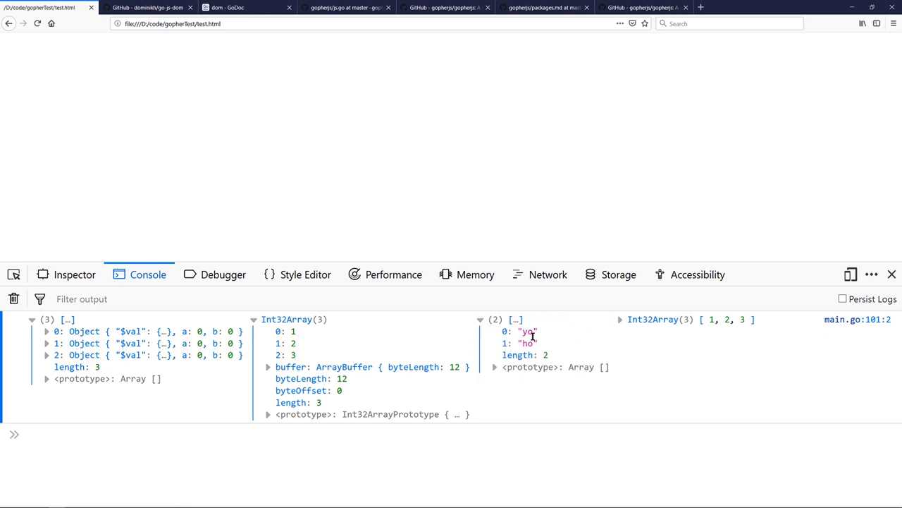
mouse_move(516, 319)
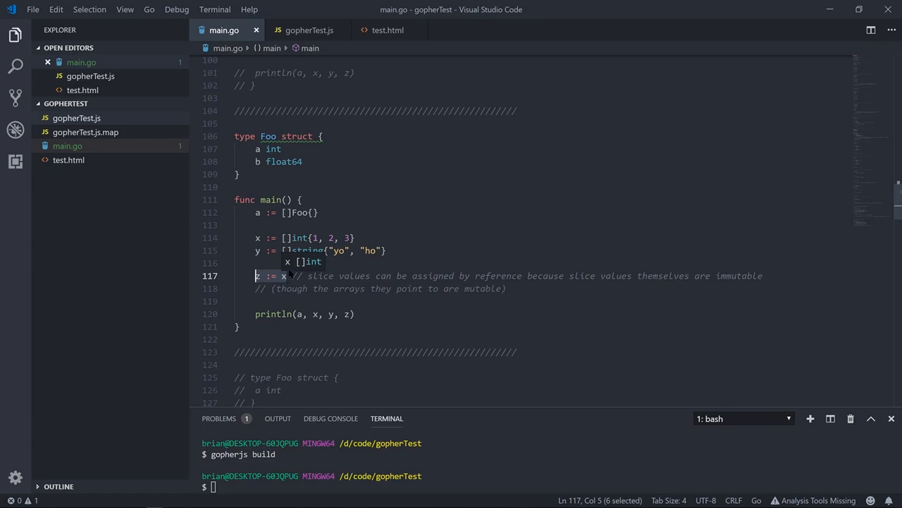
mouse_move(289, 275)
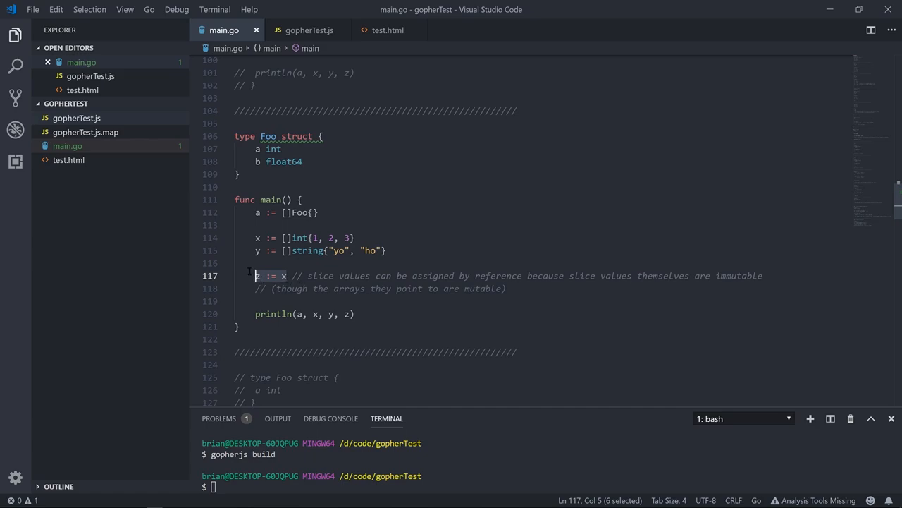
Rebuild with gopherjs build and highlight sliceType in the compiled gopherTest.js main.
text(gopherjs build)
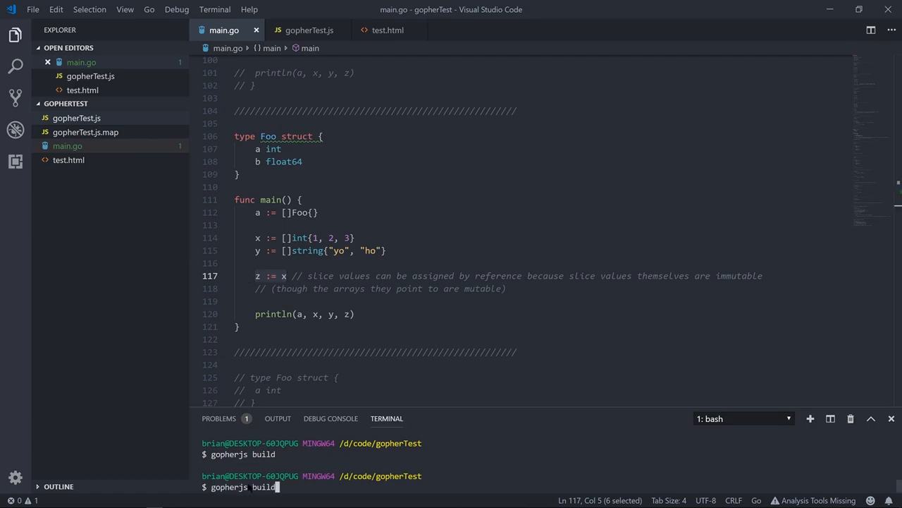
click(307, 30)
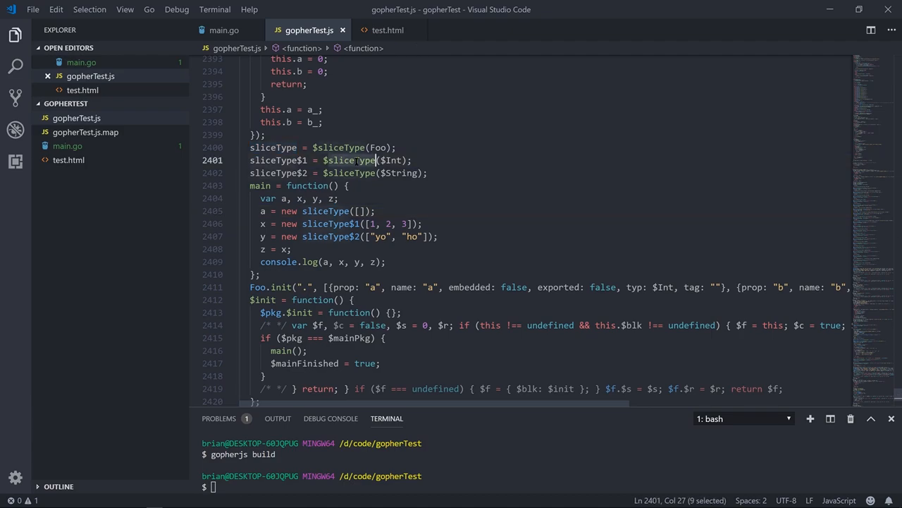
double_click(324, 211)
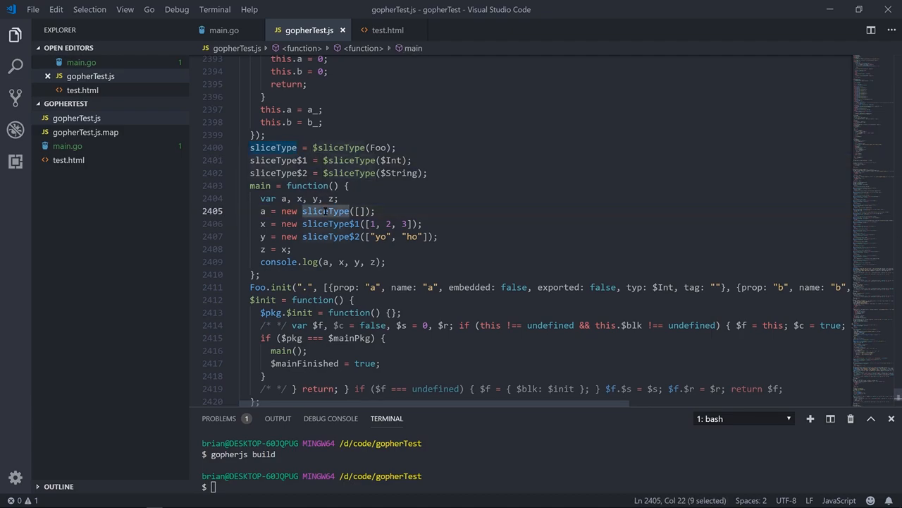
mouse_move(299, 197)
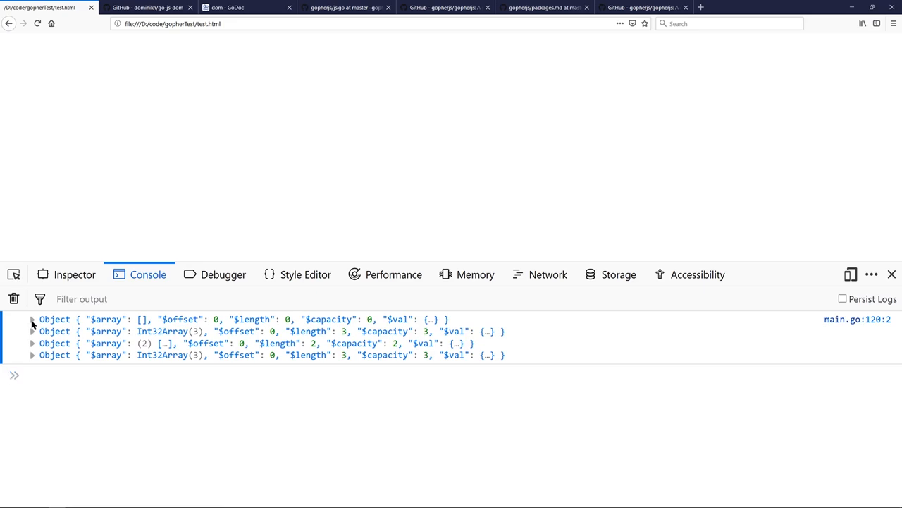
Expand the first logged slice object and highlight its $offset field among $array, $length, $capacity.
click(31, 319)
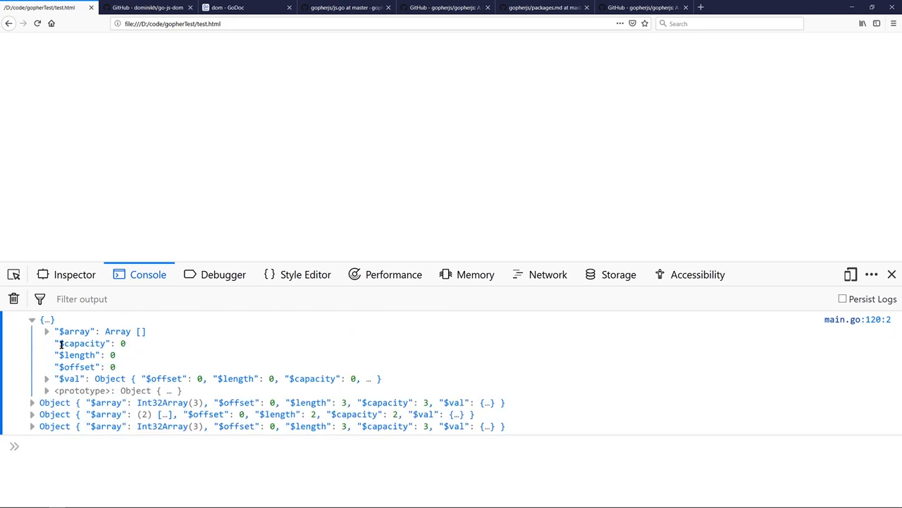
mouse_move(116, 342)
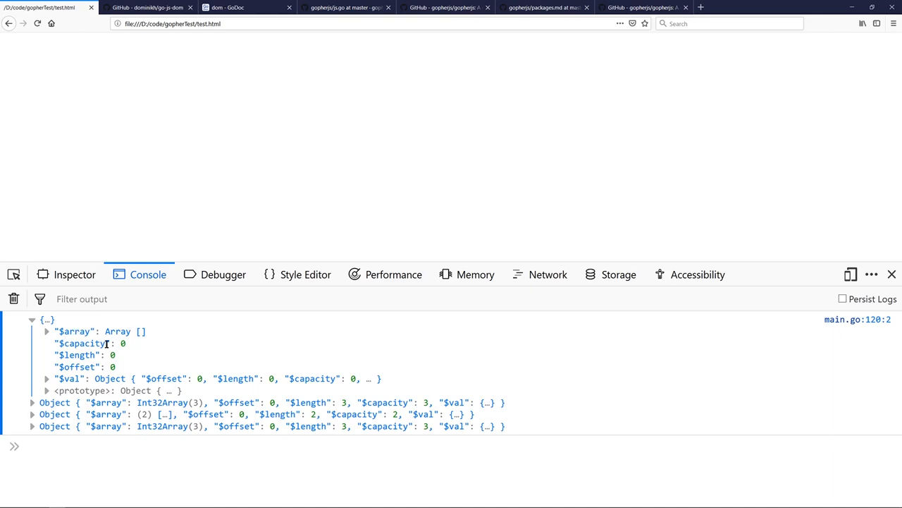
mouse_move(71, 361)
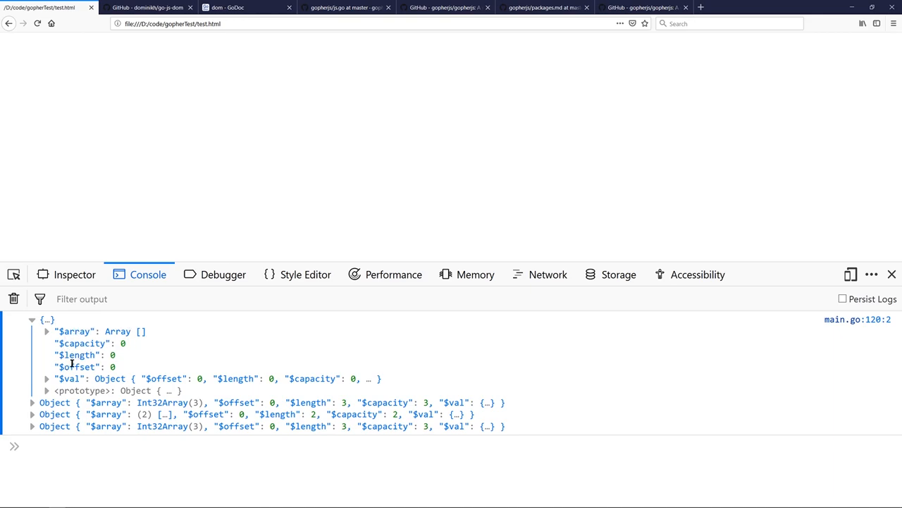
double_click(77, 367)
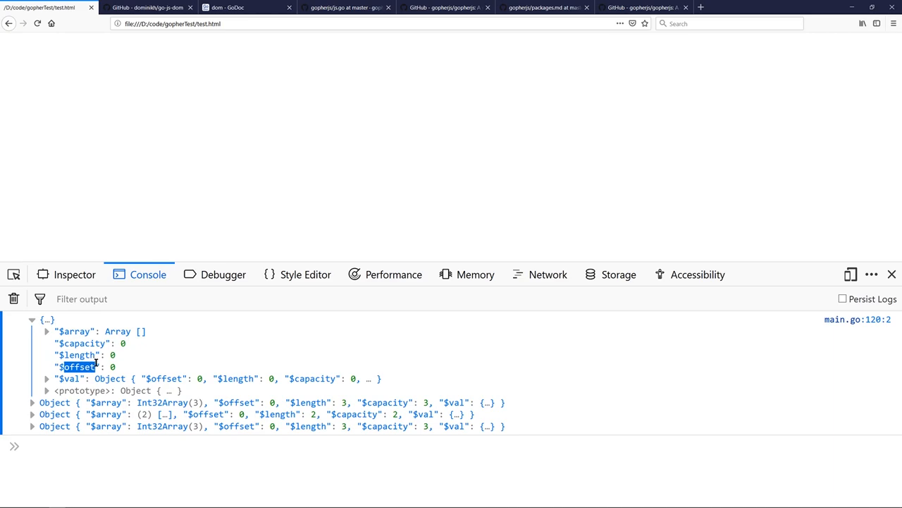
mouse_move(110, 336)
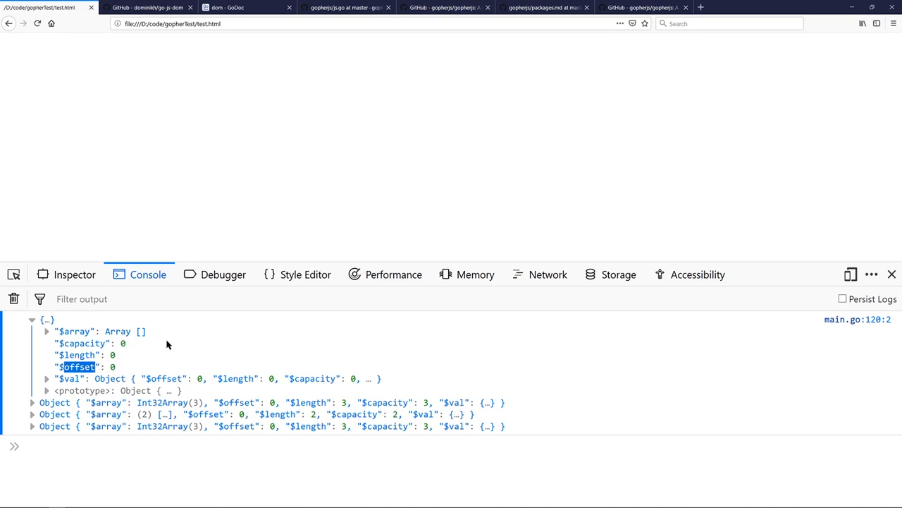
mouse_move(177, 337)
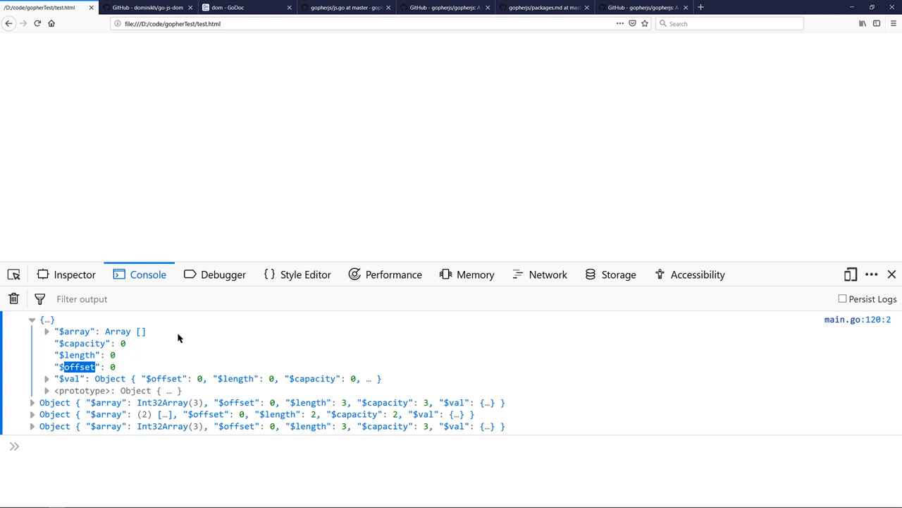
mouse_move(64, 379)
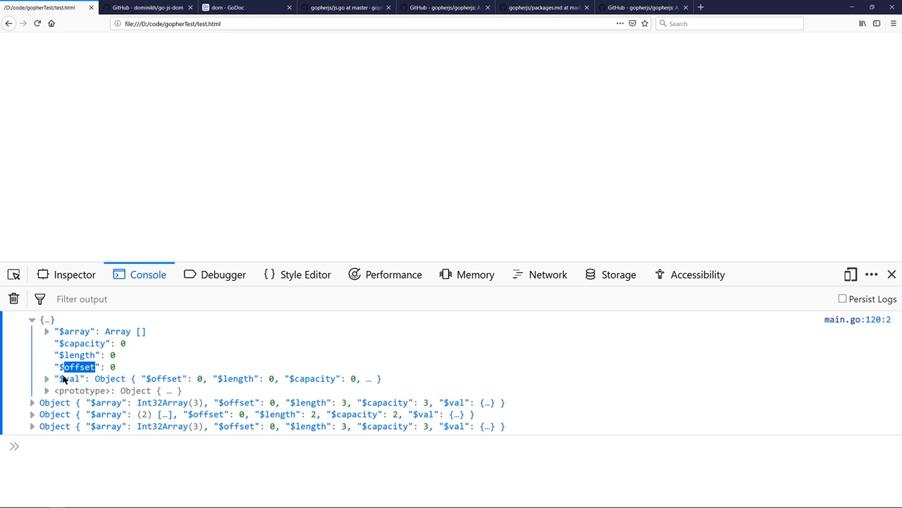
mouse_move(45, 380)
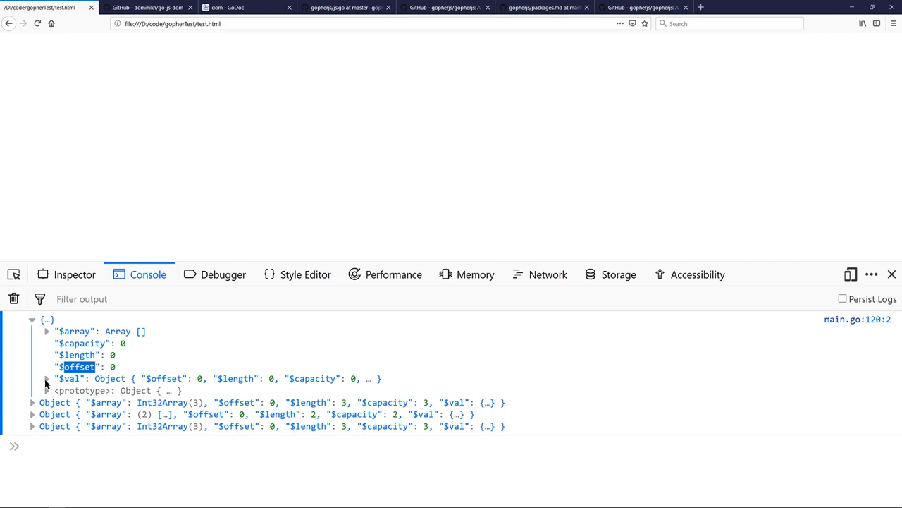
click(47, 377)
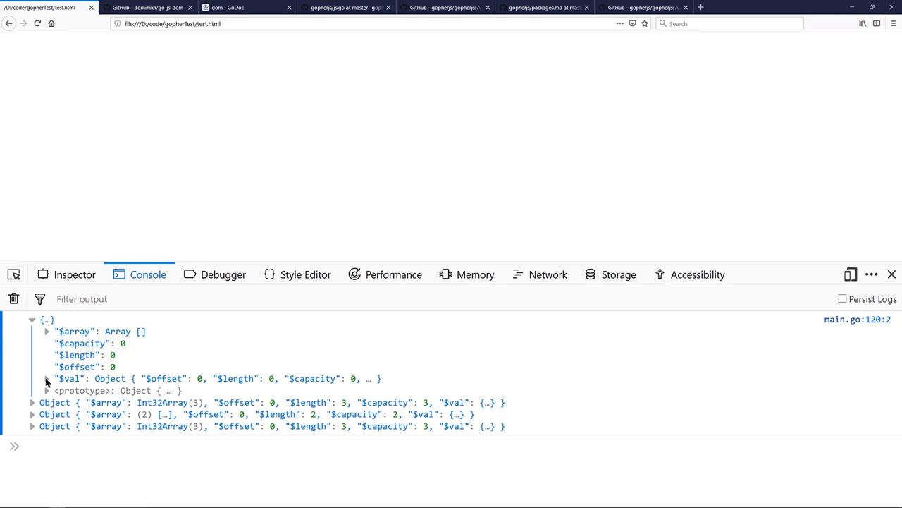
mouse_move(70, 380)
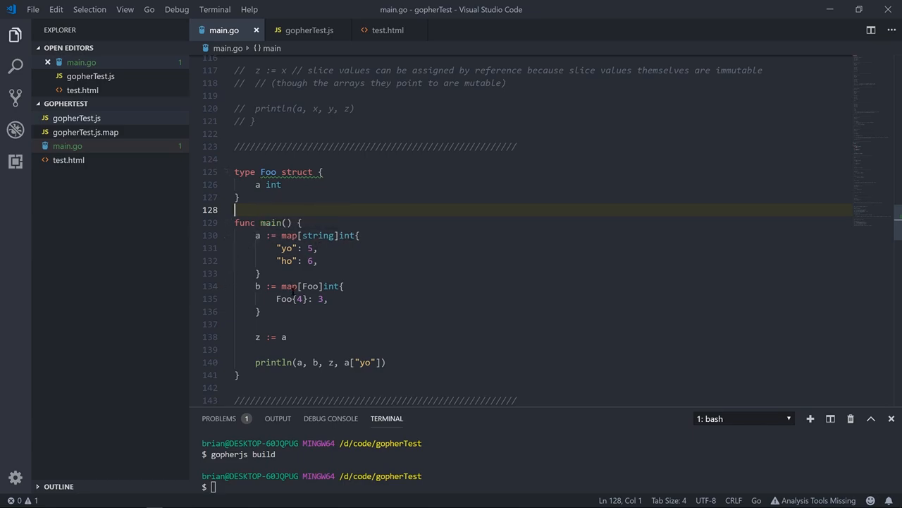
mouse_move(270, 183)
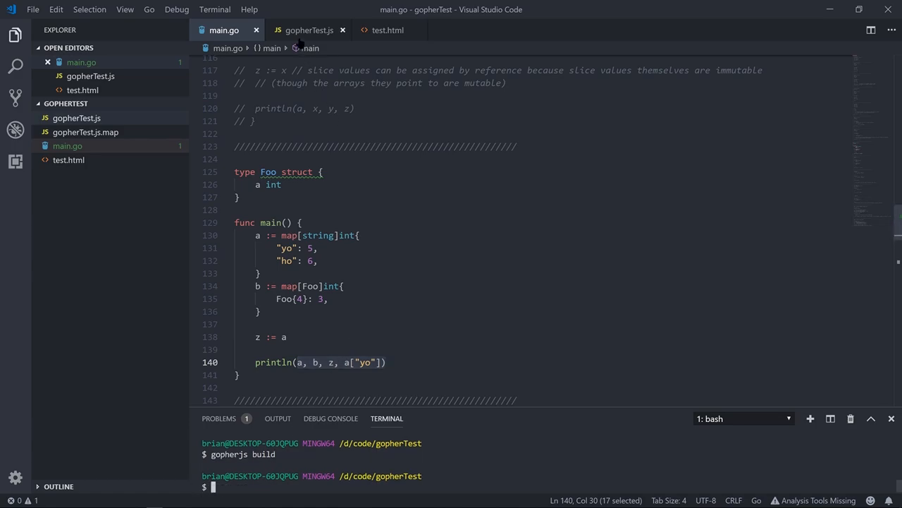
View the compiled main in gopherTest.js with its $makeMap calls and console.log.
click(309, 30)
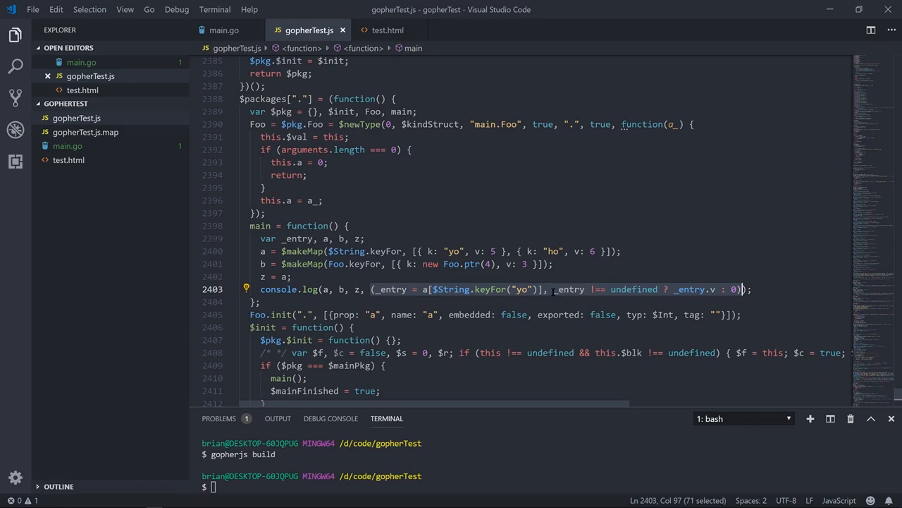
mouse_move(569, 289)
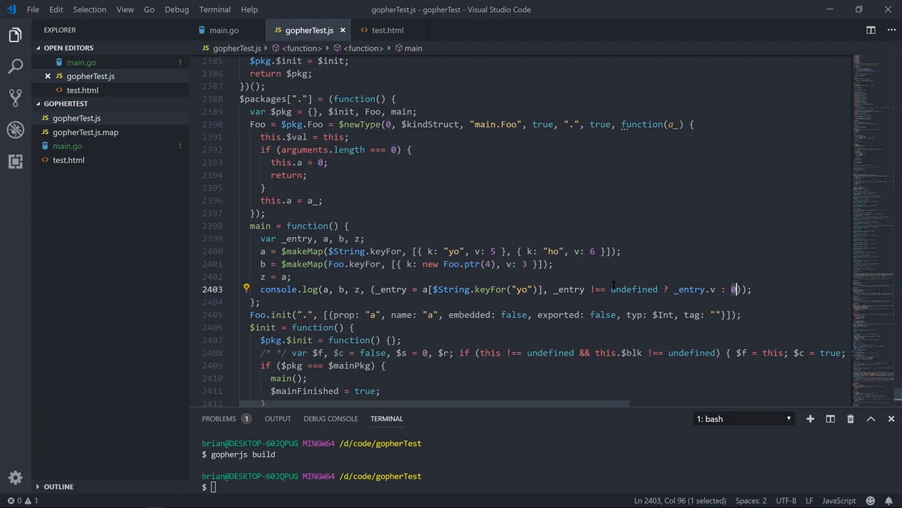
mouse_move(569, 289)
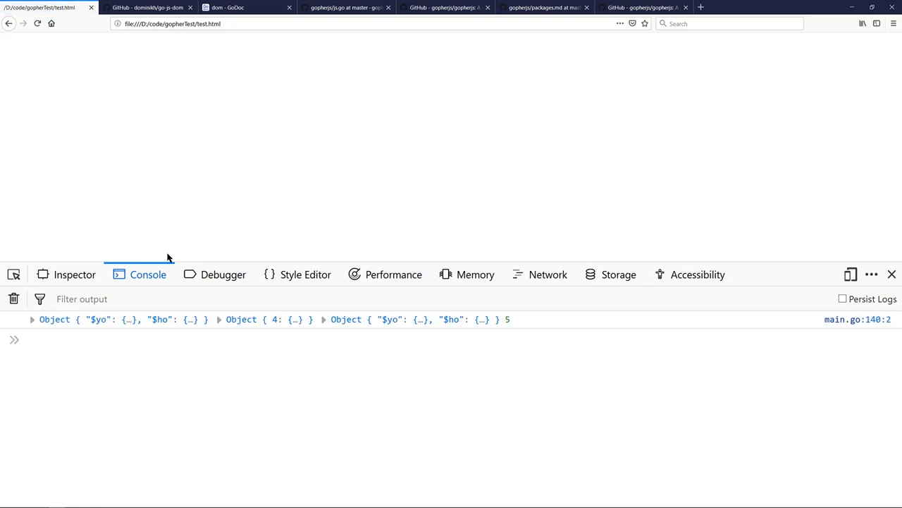
Expand the yo/ho map, then the Foo-keyed map's entry 4 down to its k key's $val.
click(31, 320)
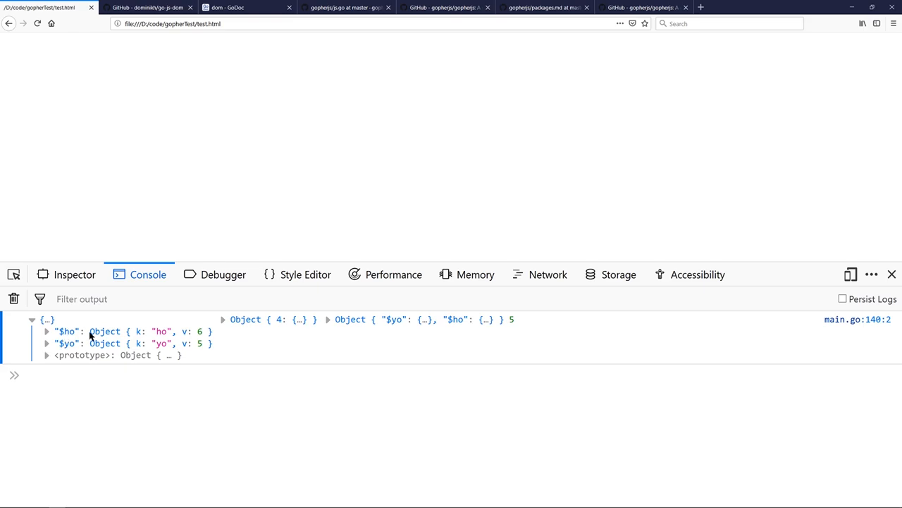
mouse_move(105, 343)
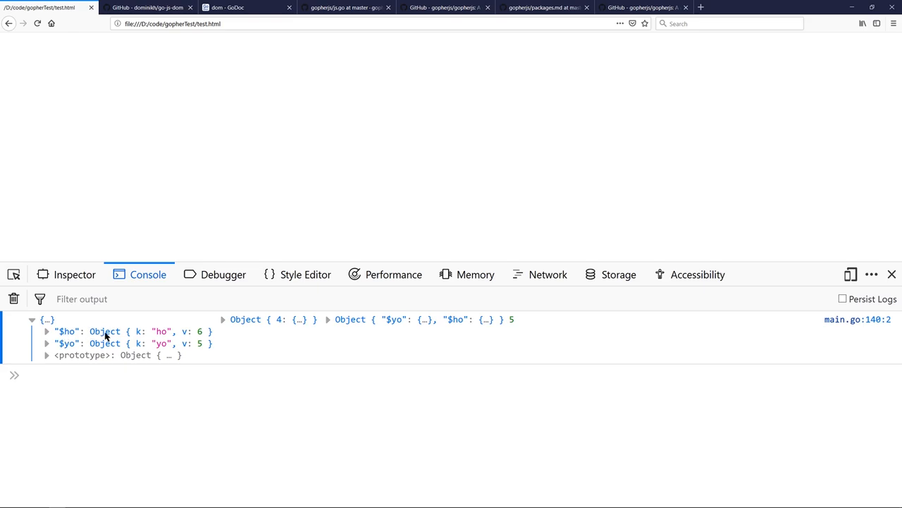
mouse_move(144, 337)
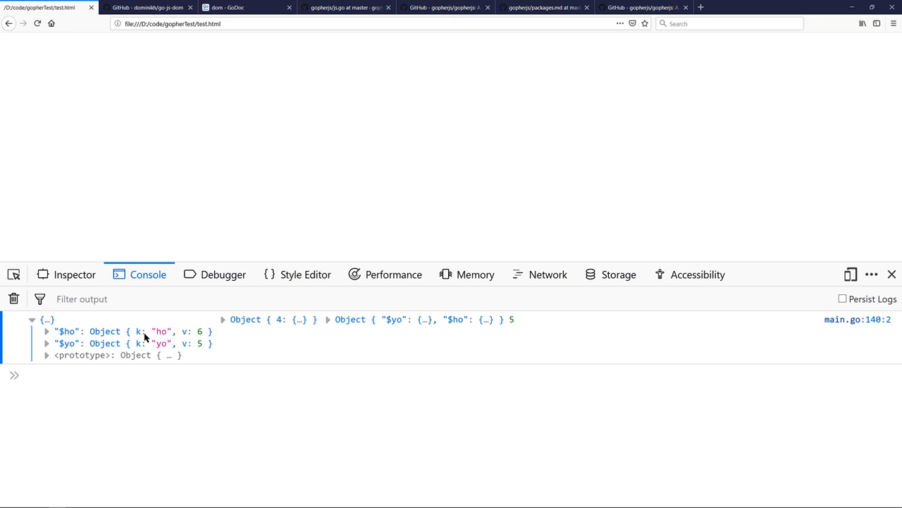
mouse_move(189, 336)
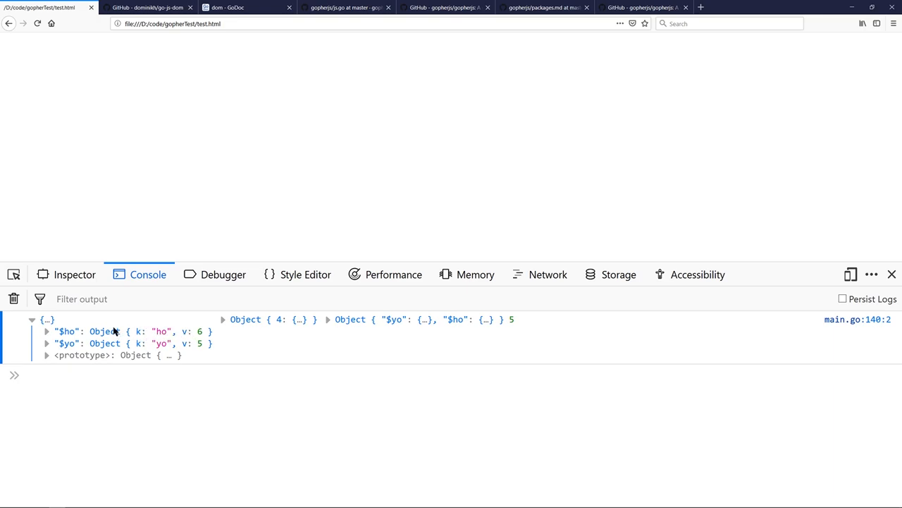
mouse_move(85, 333)
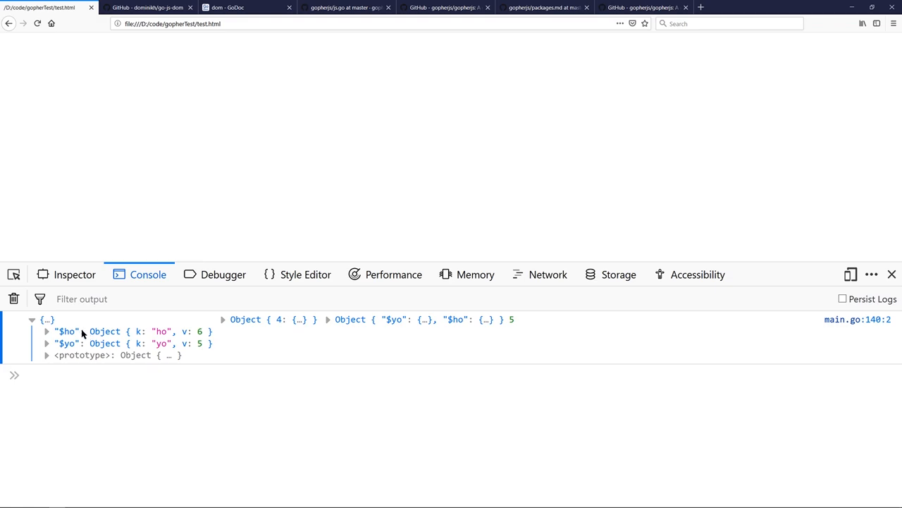
mouse_move(228, 319)
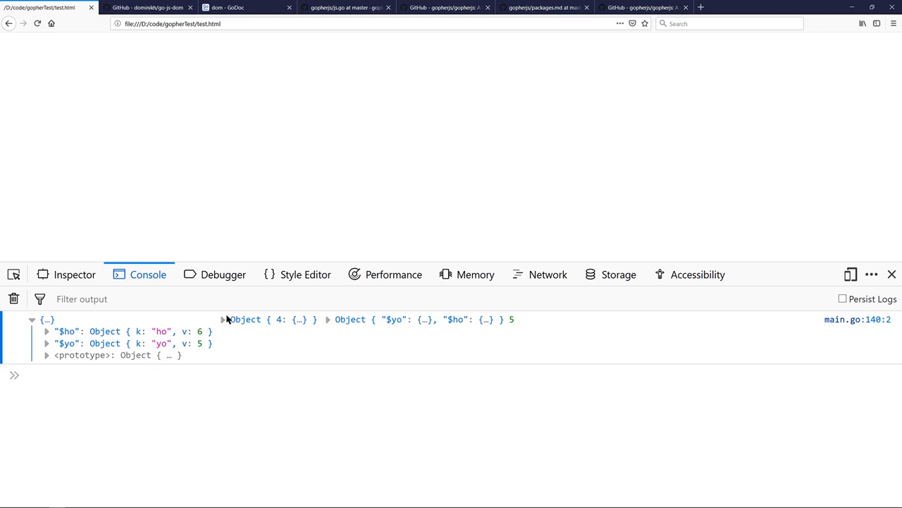
click(224, 319)
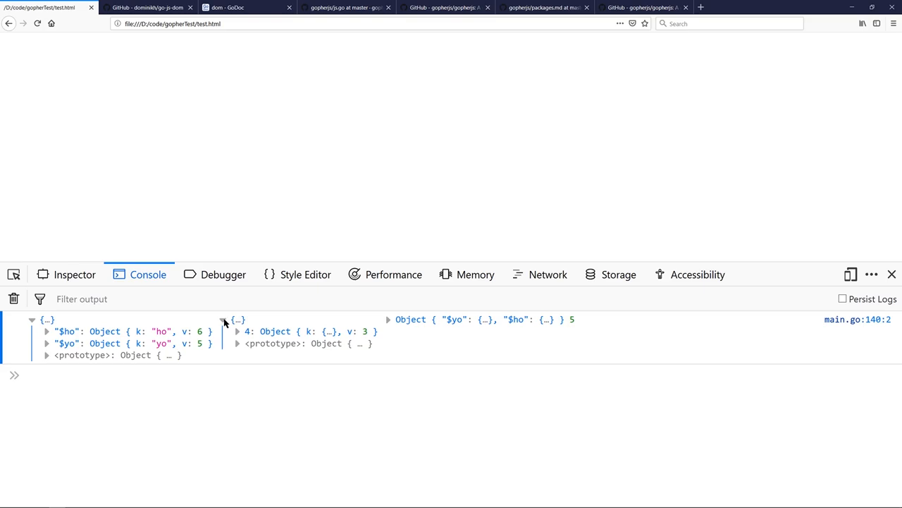
mouse_move(224, 316)
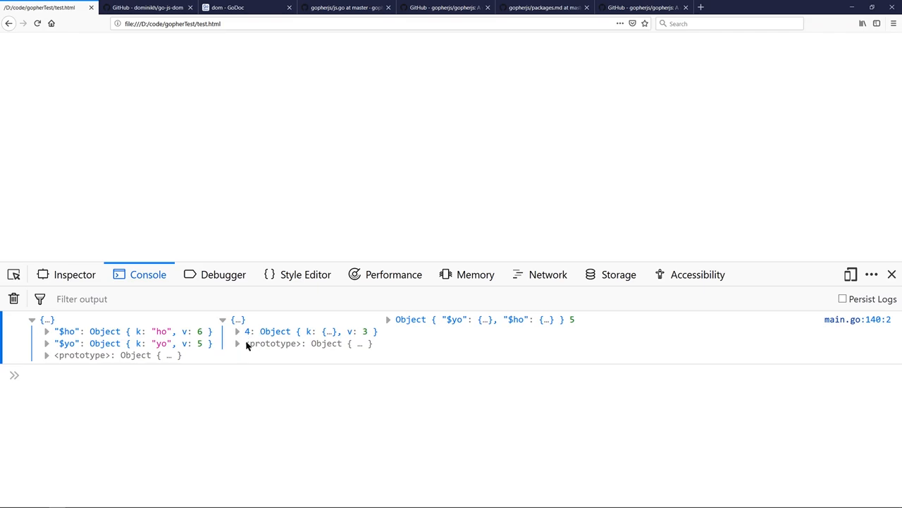
click(237, 331)
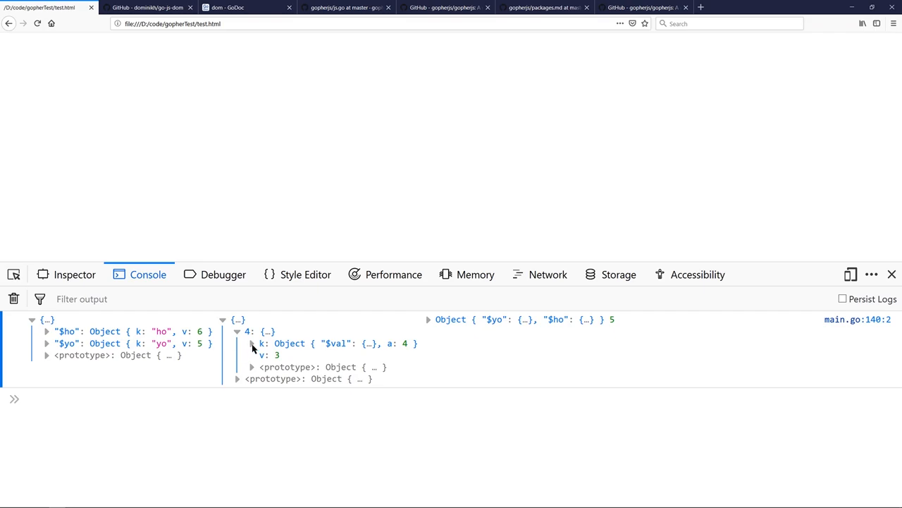
mouse_move(250, 342)
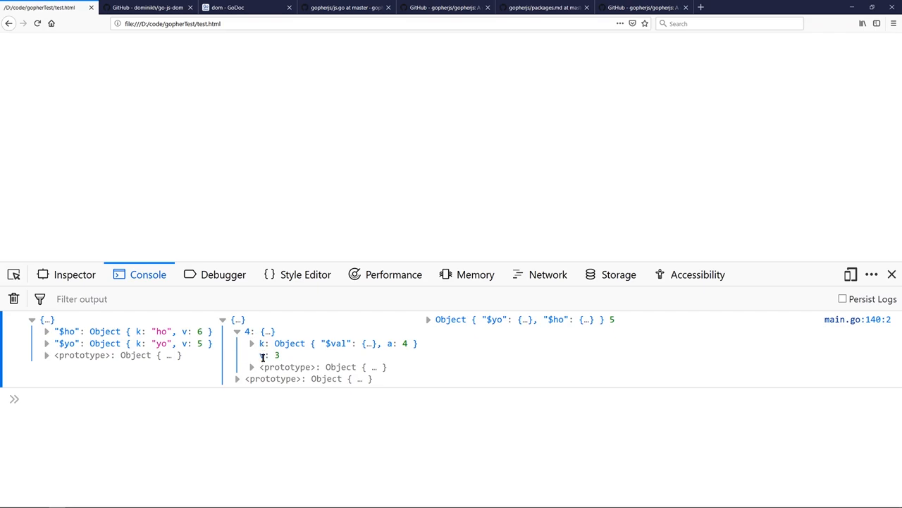
click(251, 344)
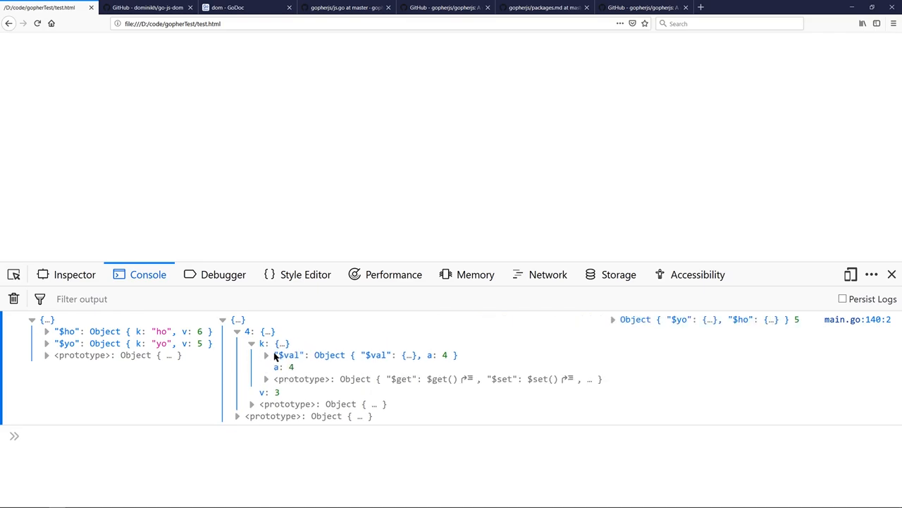
click(251, 332)
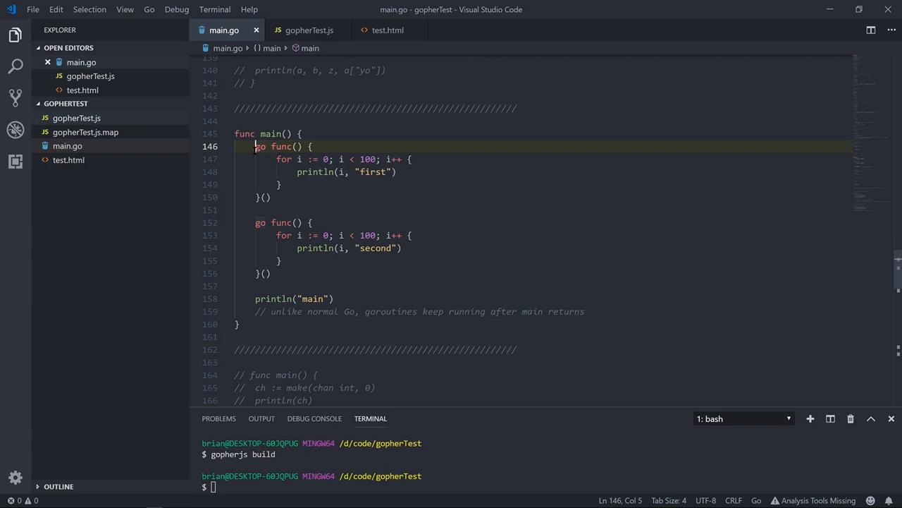
Select part of the compiled goroutine $go while-loop code in gopherTest.js.
drag(255, 145, 260, 198)
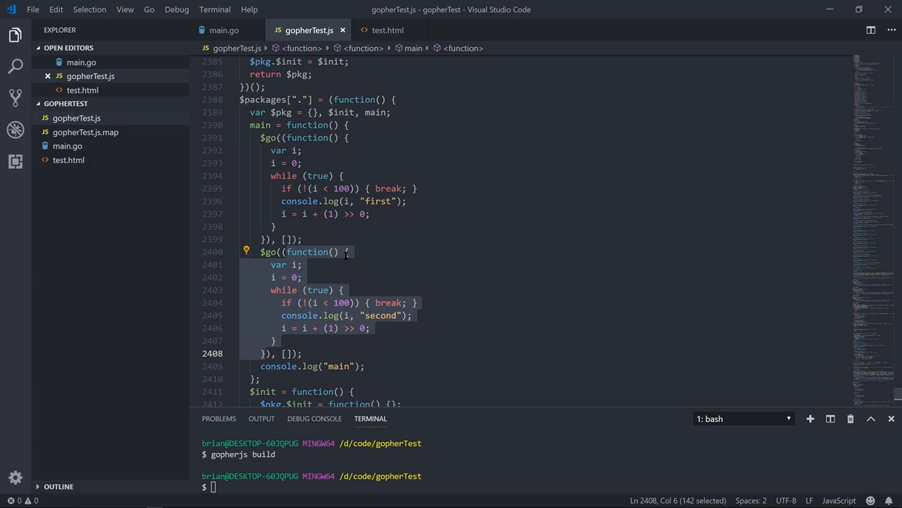
mouse_move(403, 214)
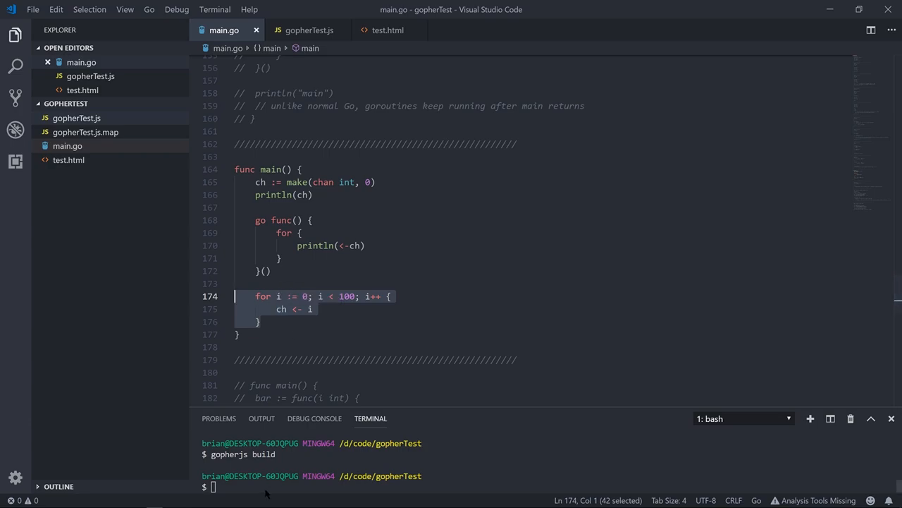
Highlight the $recv call in compiled gopherTest.js and scroll through the $send loop.
click(309, 30)
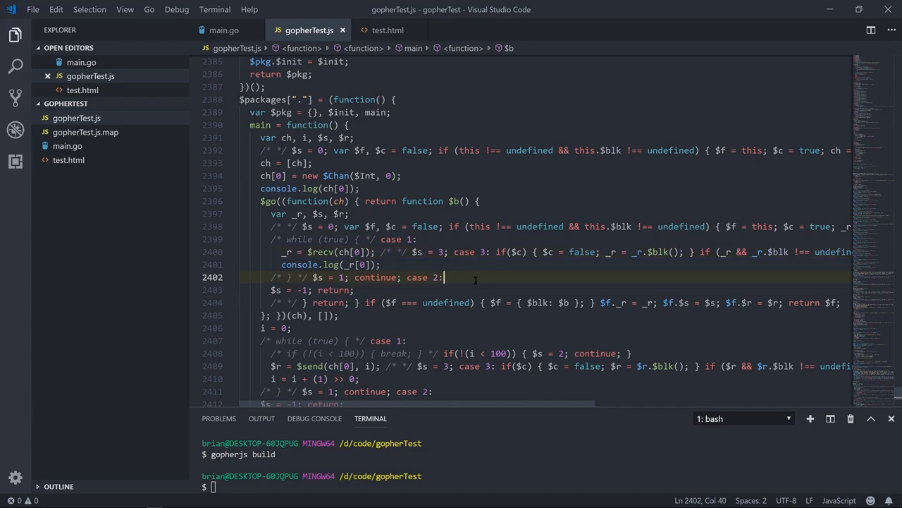
mouse_move(555, 399)
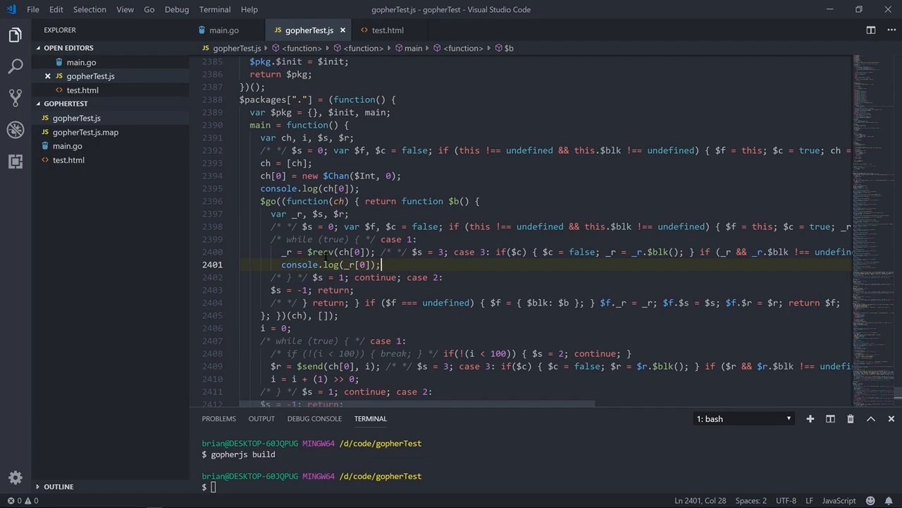
double_click(320, 251)
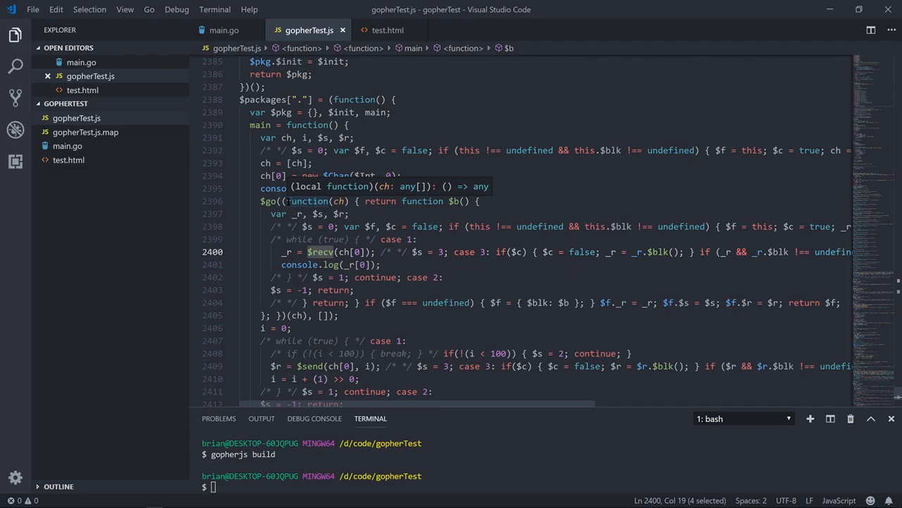
scroll(down, 3)
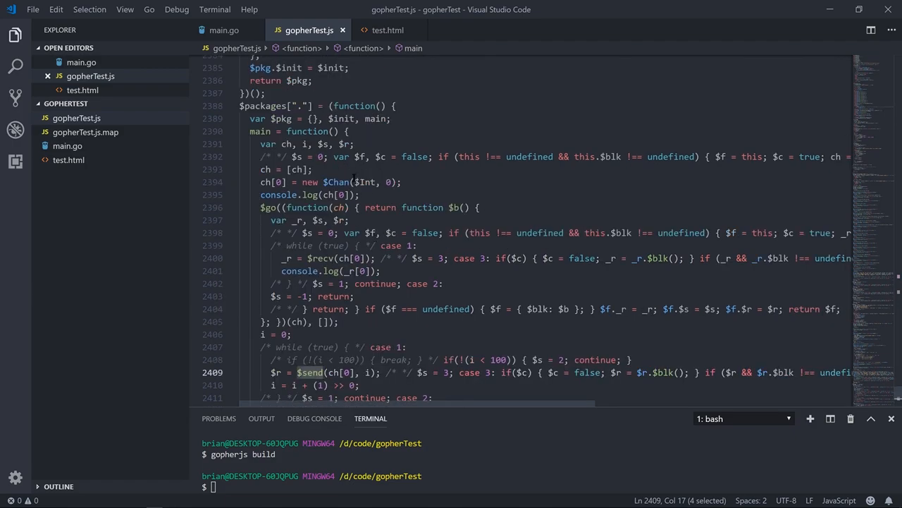
scroll(down, 3)
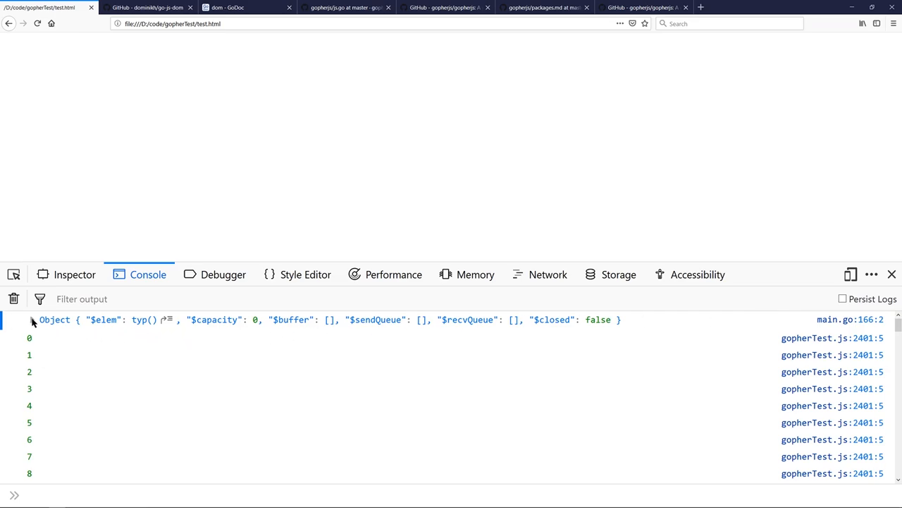
Expand the logged channel object showing capacity 0, empty buffer and not closed.
click(34, 320)
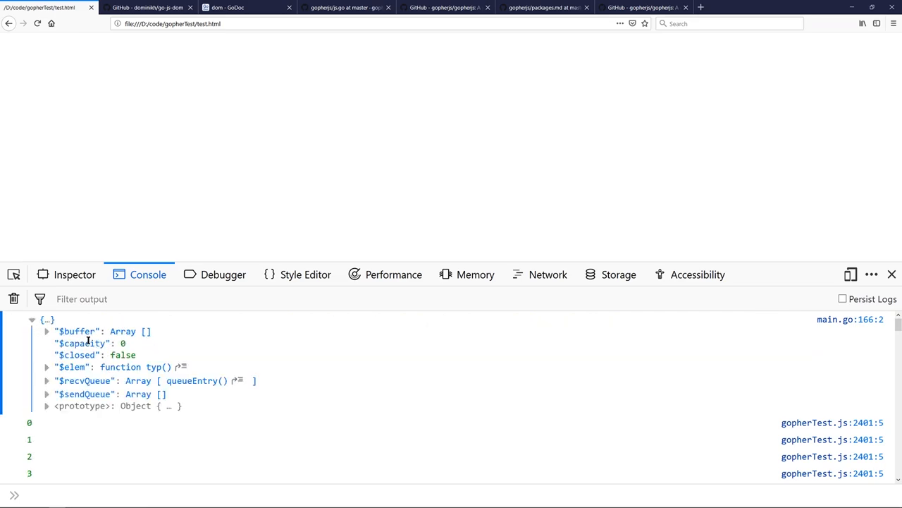
mouse_move(79, 344)
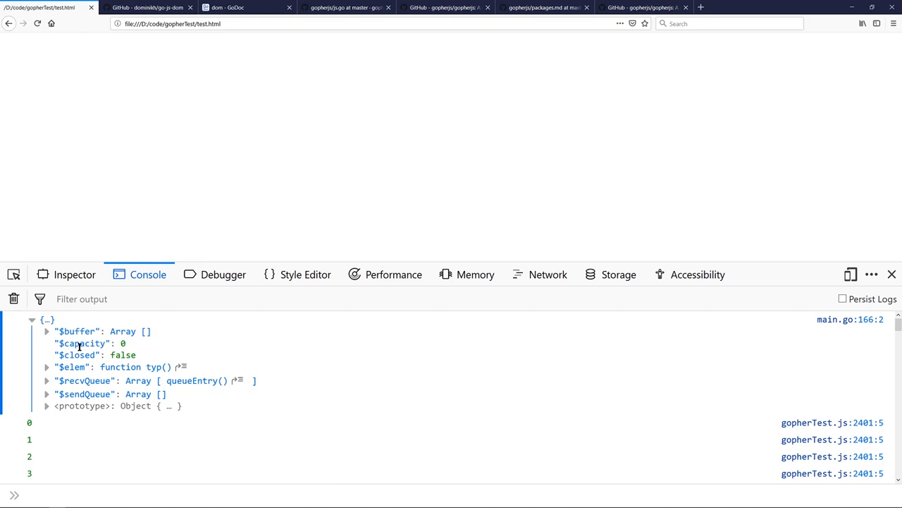
mouse_move(91, 344)
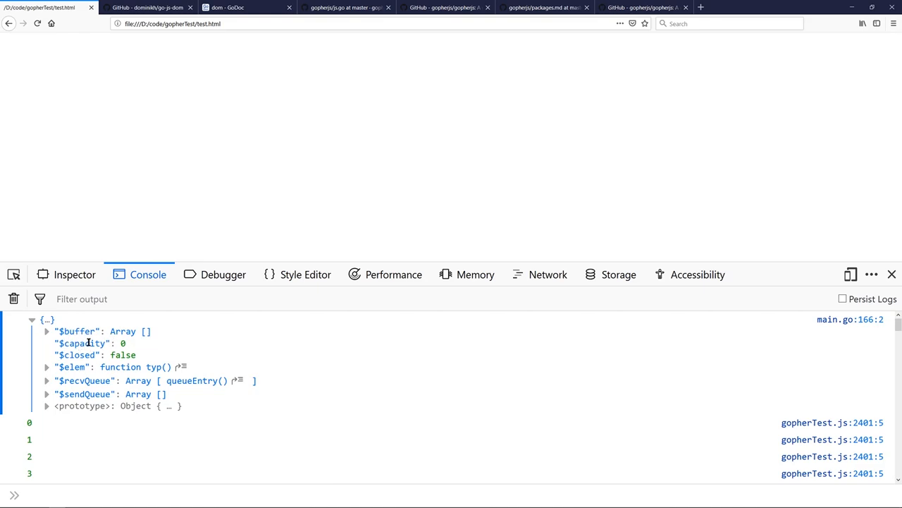
mouse_move(93, 356)
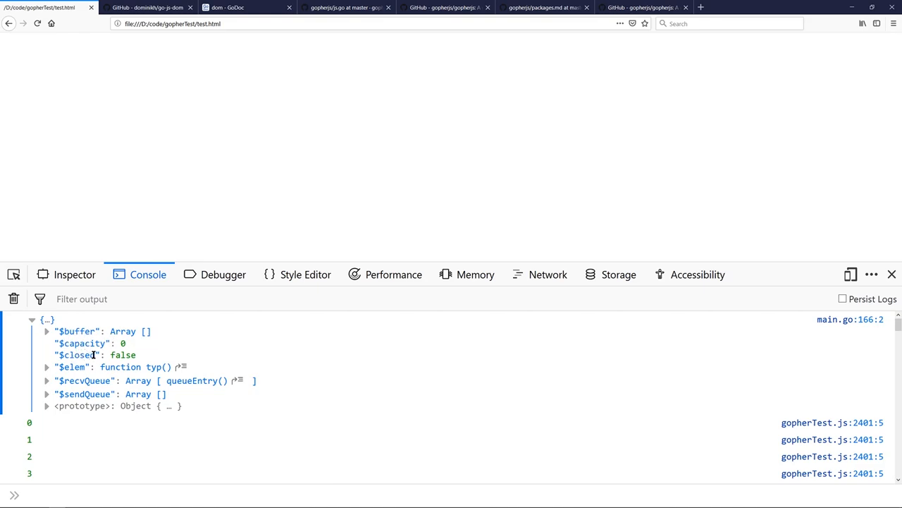
click(47, 381)
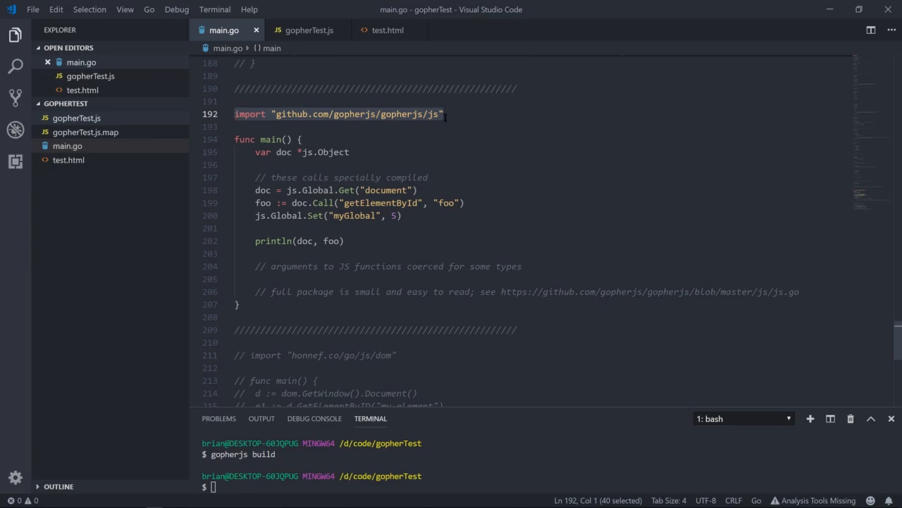
Back in VS Code, change getElementById's argument from "foo" to "#foo" in main.go.
key(alt+tab)
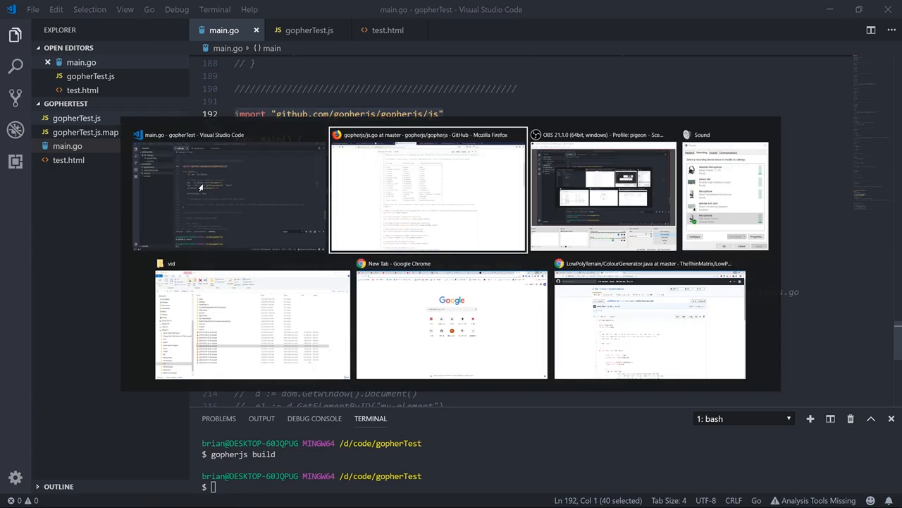
click(427, 191)
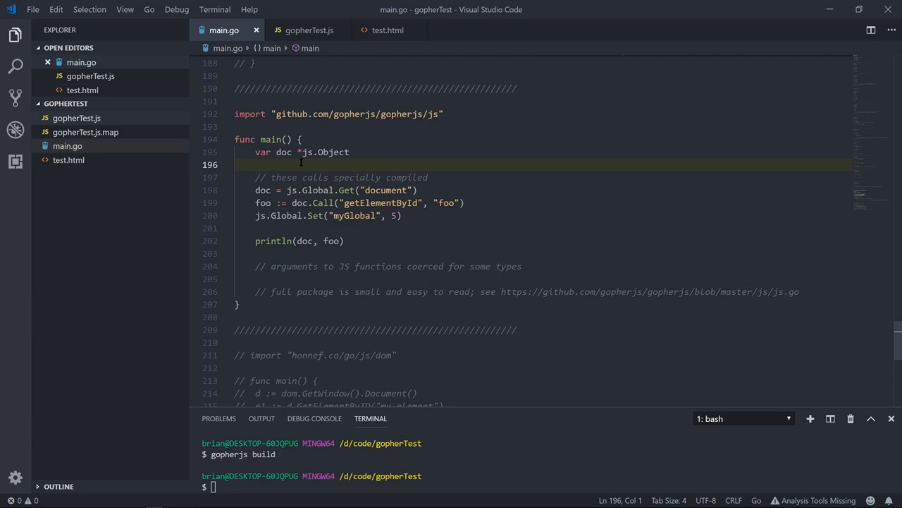
mouse_move(371, 163)
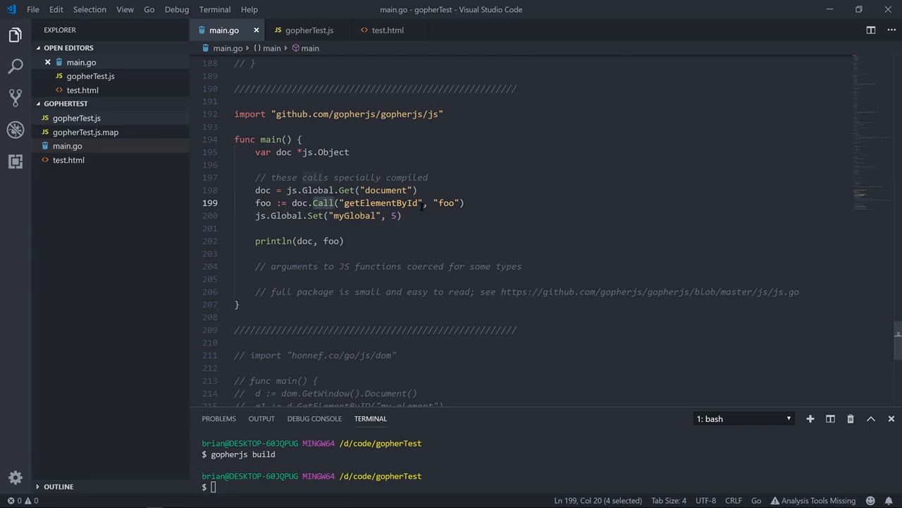
mouse_move(426, 206)
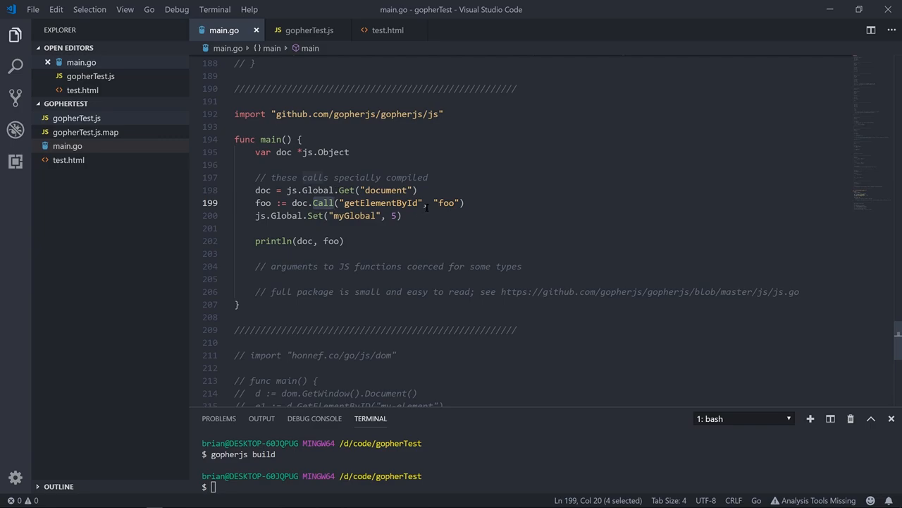
click(361, 203)
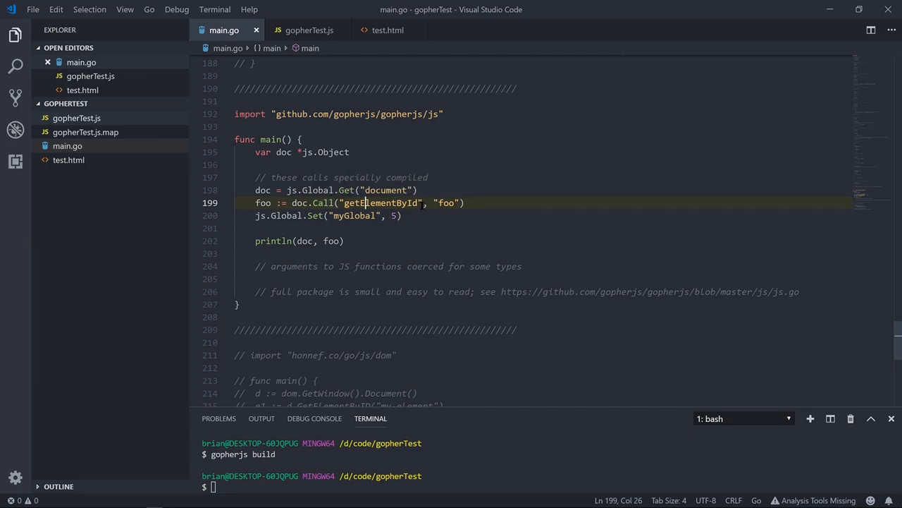
text(#)
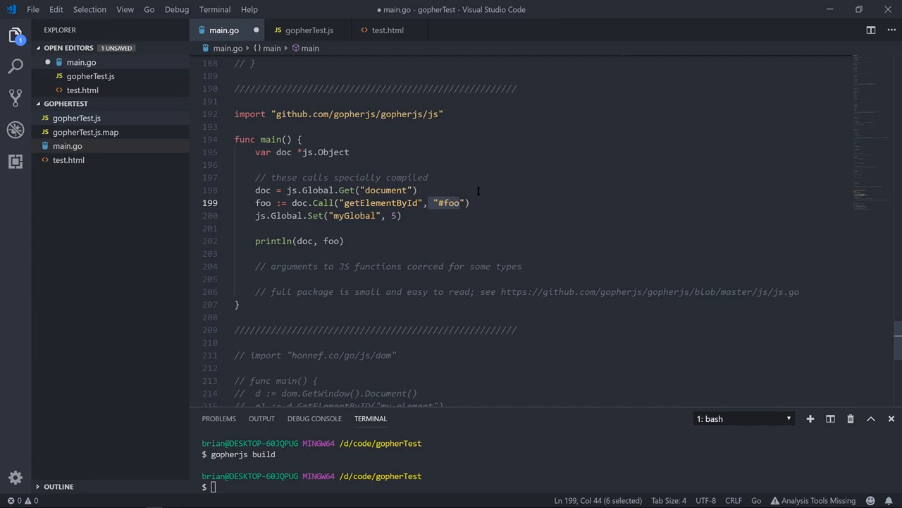
mouse_move(496, 168)
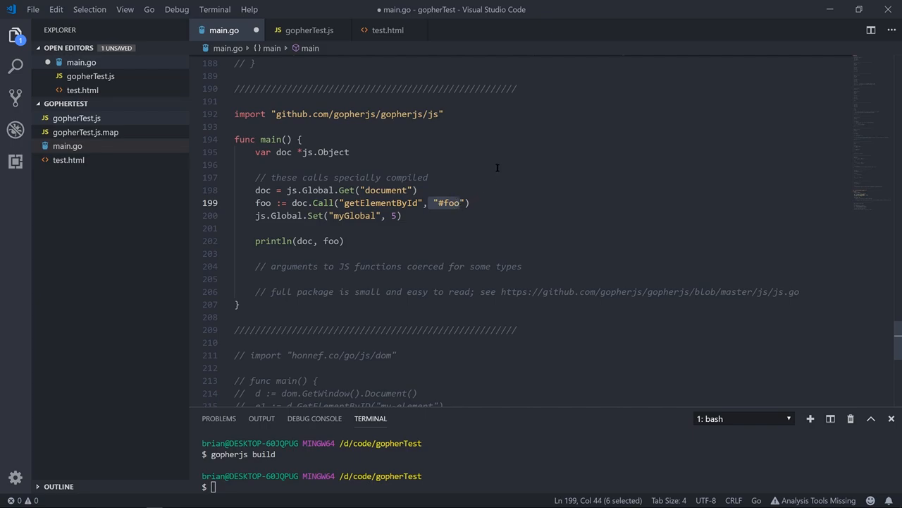
click(448, 203)
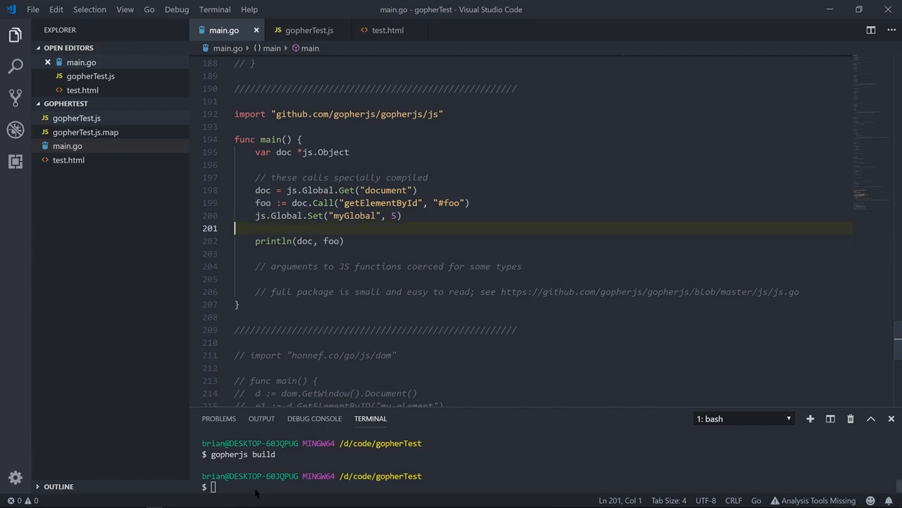
Inspect the compiled $externalize("#foo", $String) call in gopherTest.js, then return to main.go.
click(305, 30)
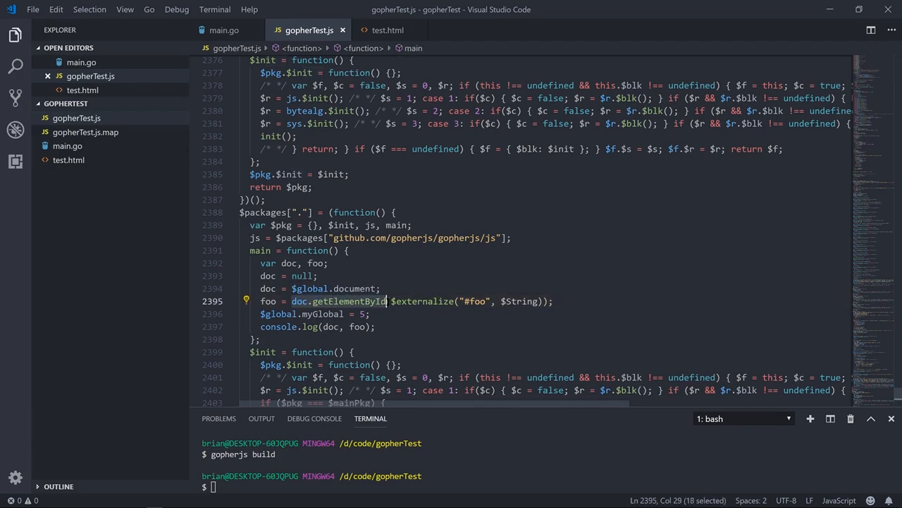
mouse_move(299, 302)
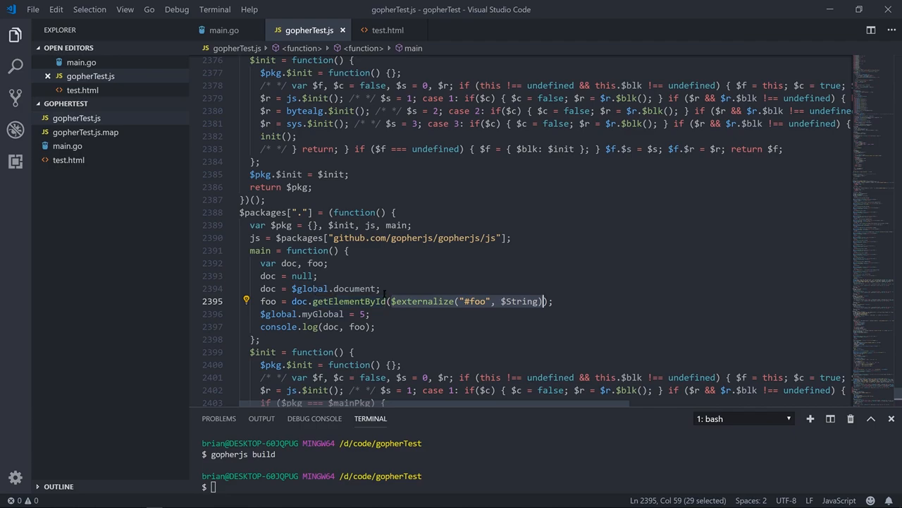
click(220, 29)
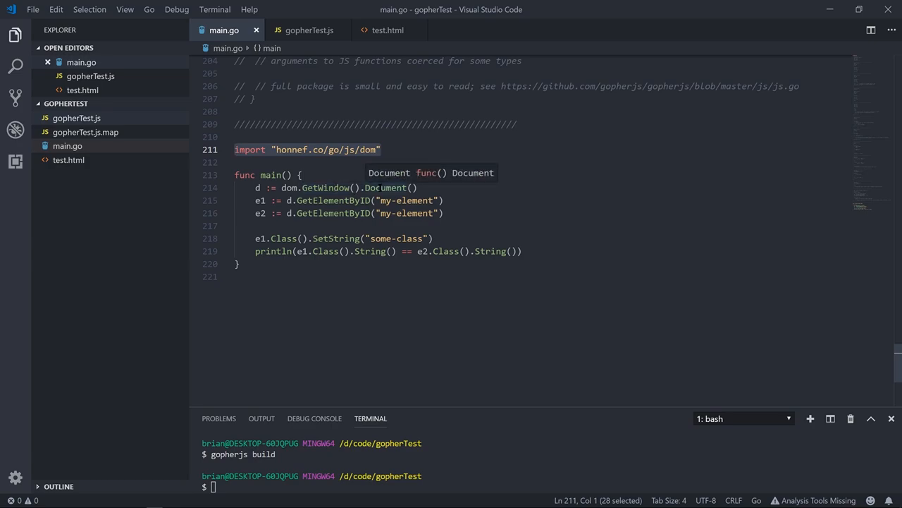
mouse_move(343, 188)
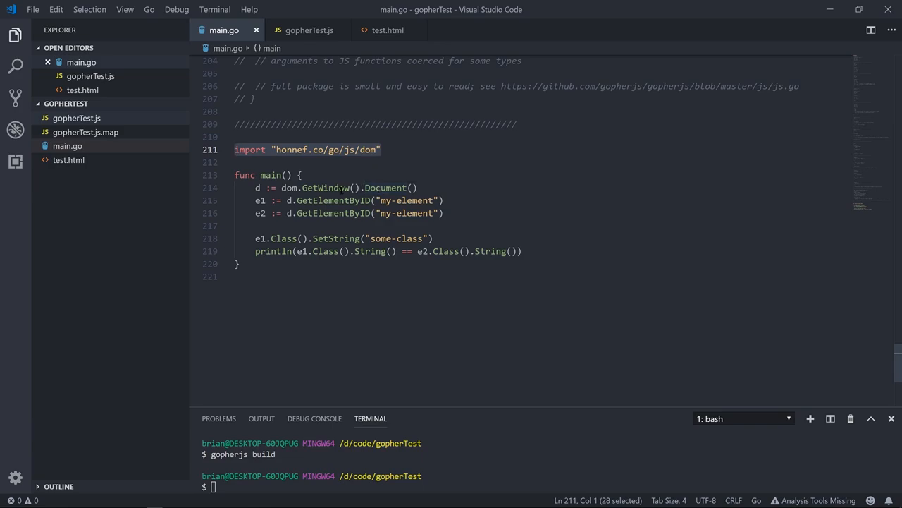